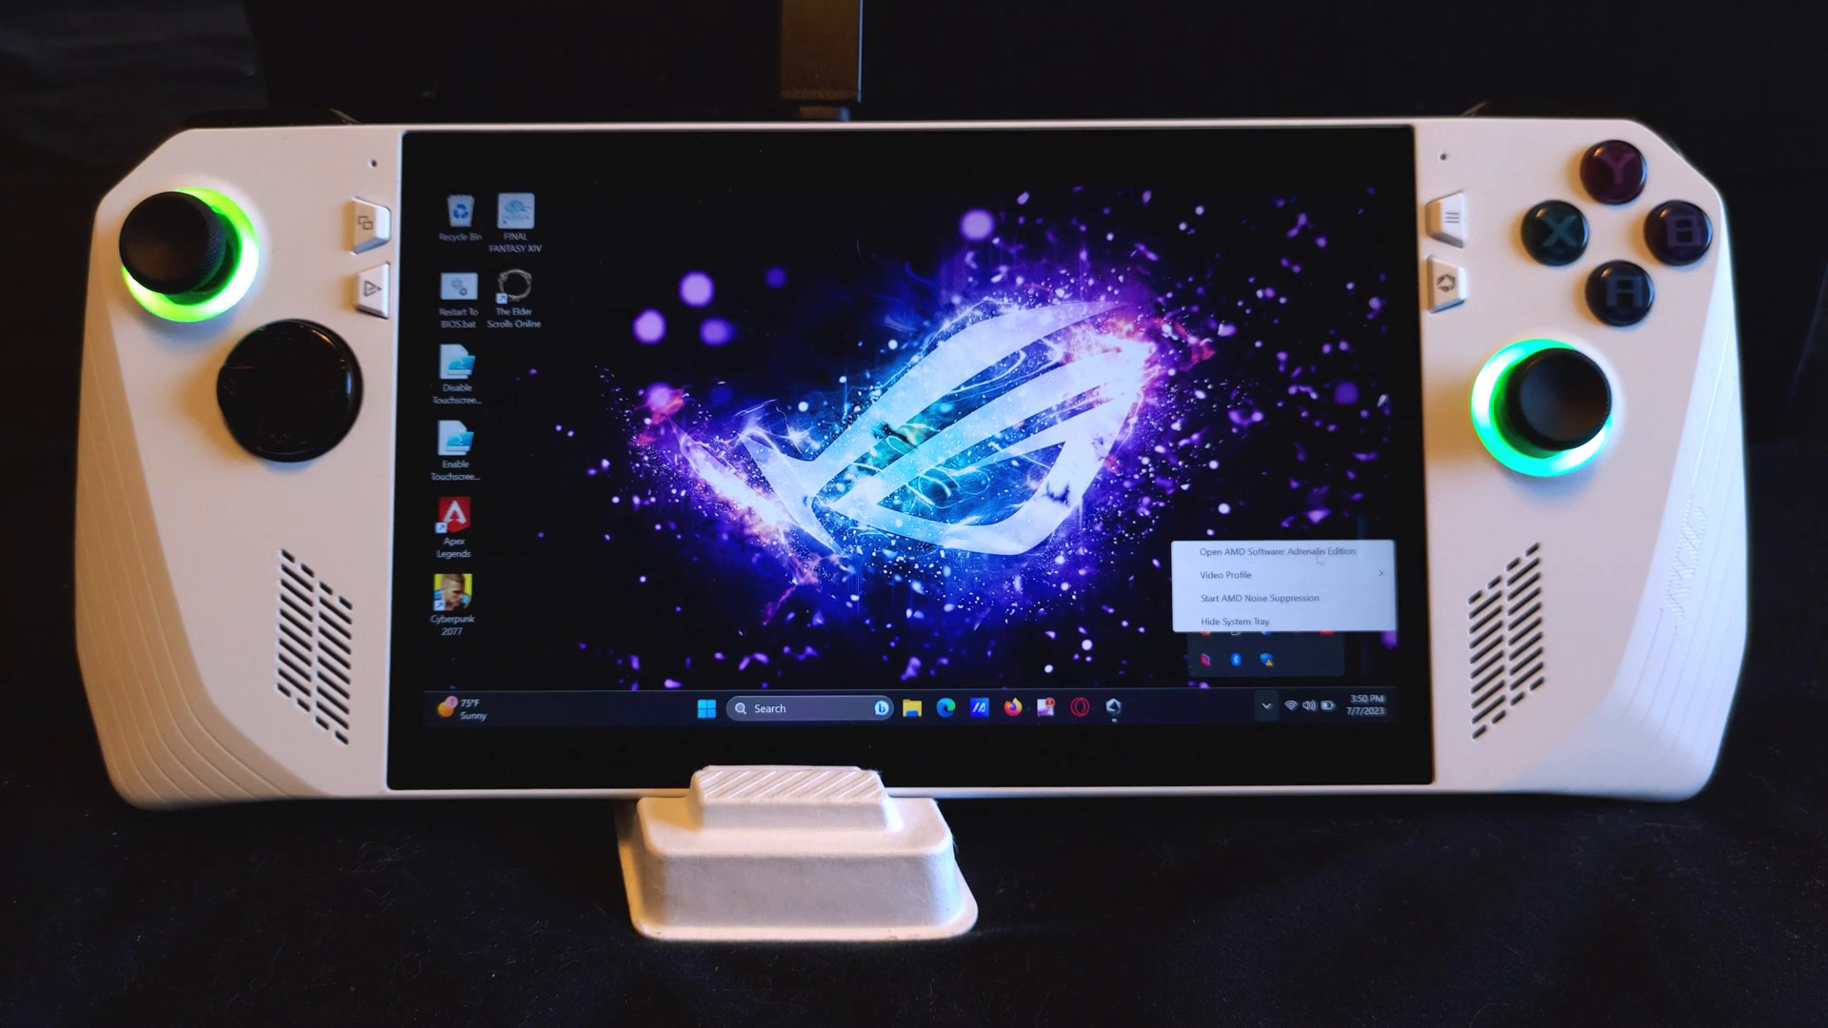
Step: Launch AMD Software from the tray and open its System settings page
{"action": "left_click", "coordinate": [1239, 550]}
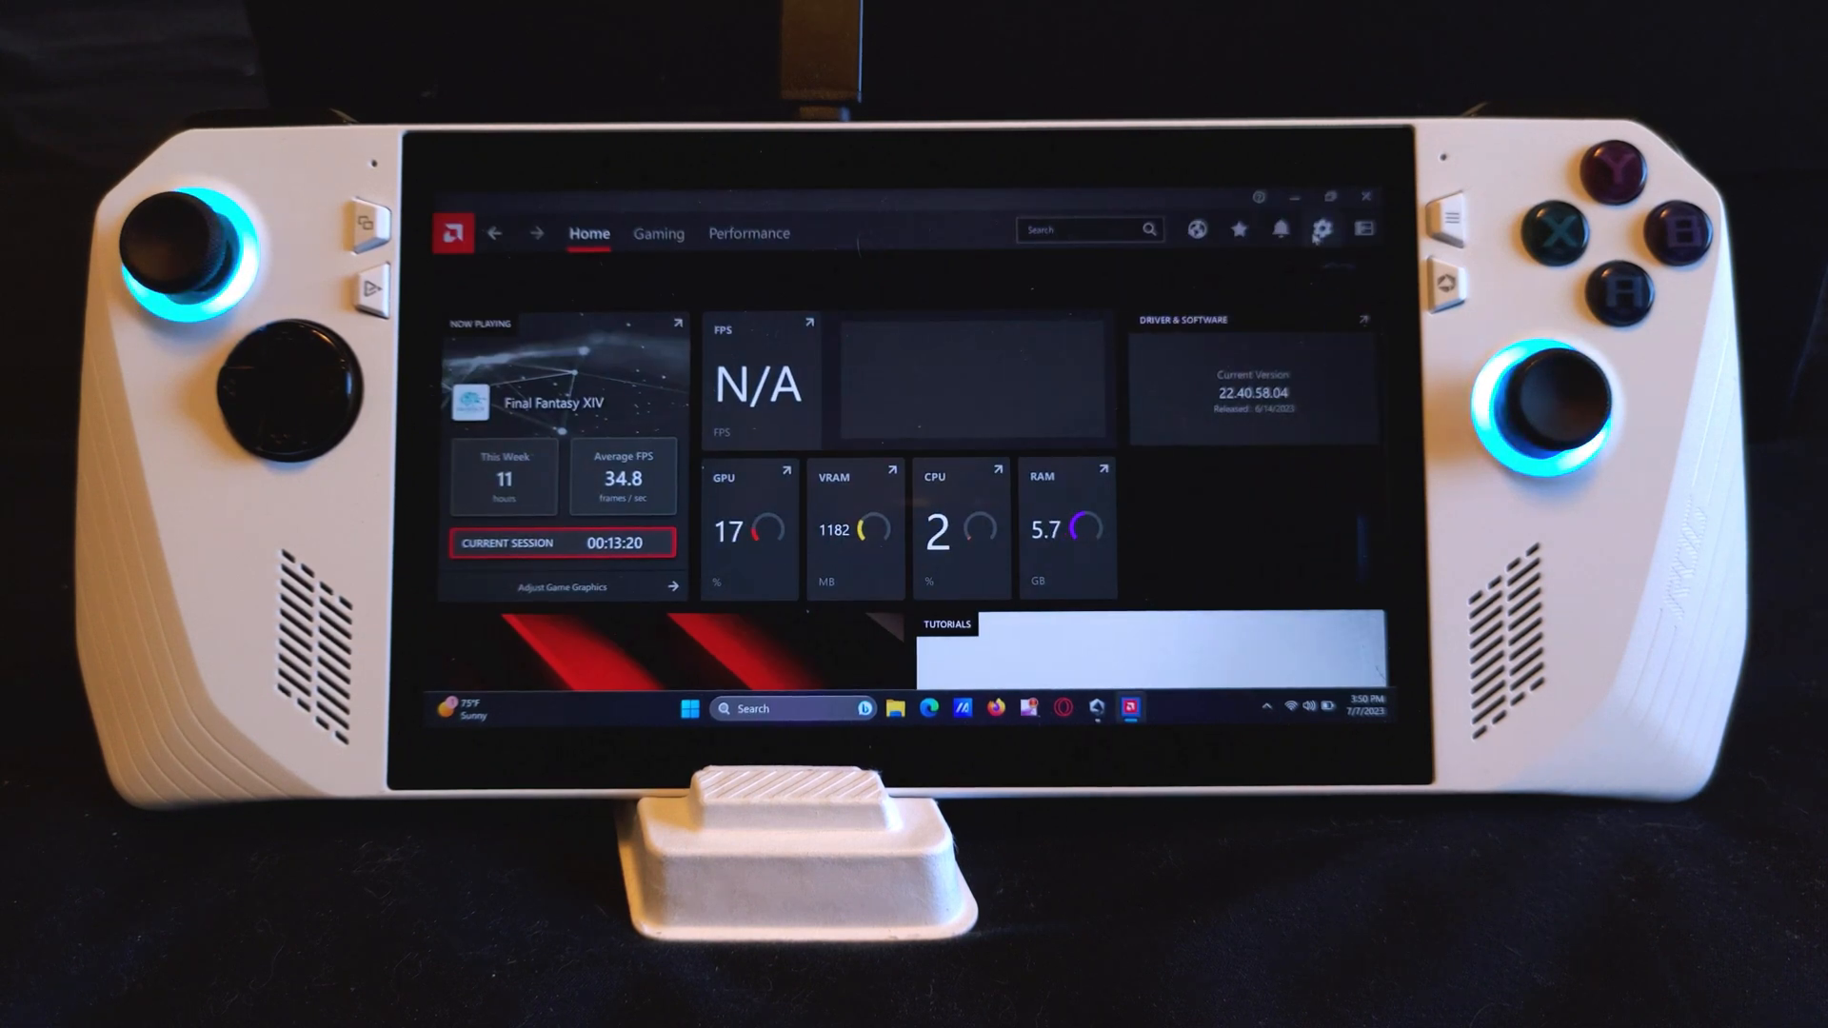
{"action": "left_click", "coordinate": [1322, 230]}
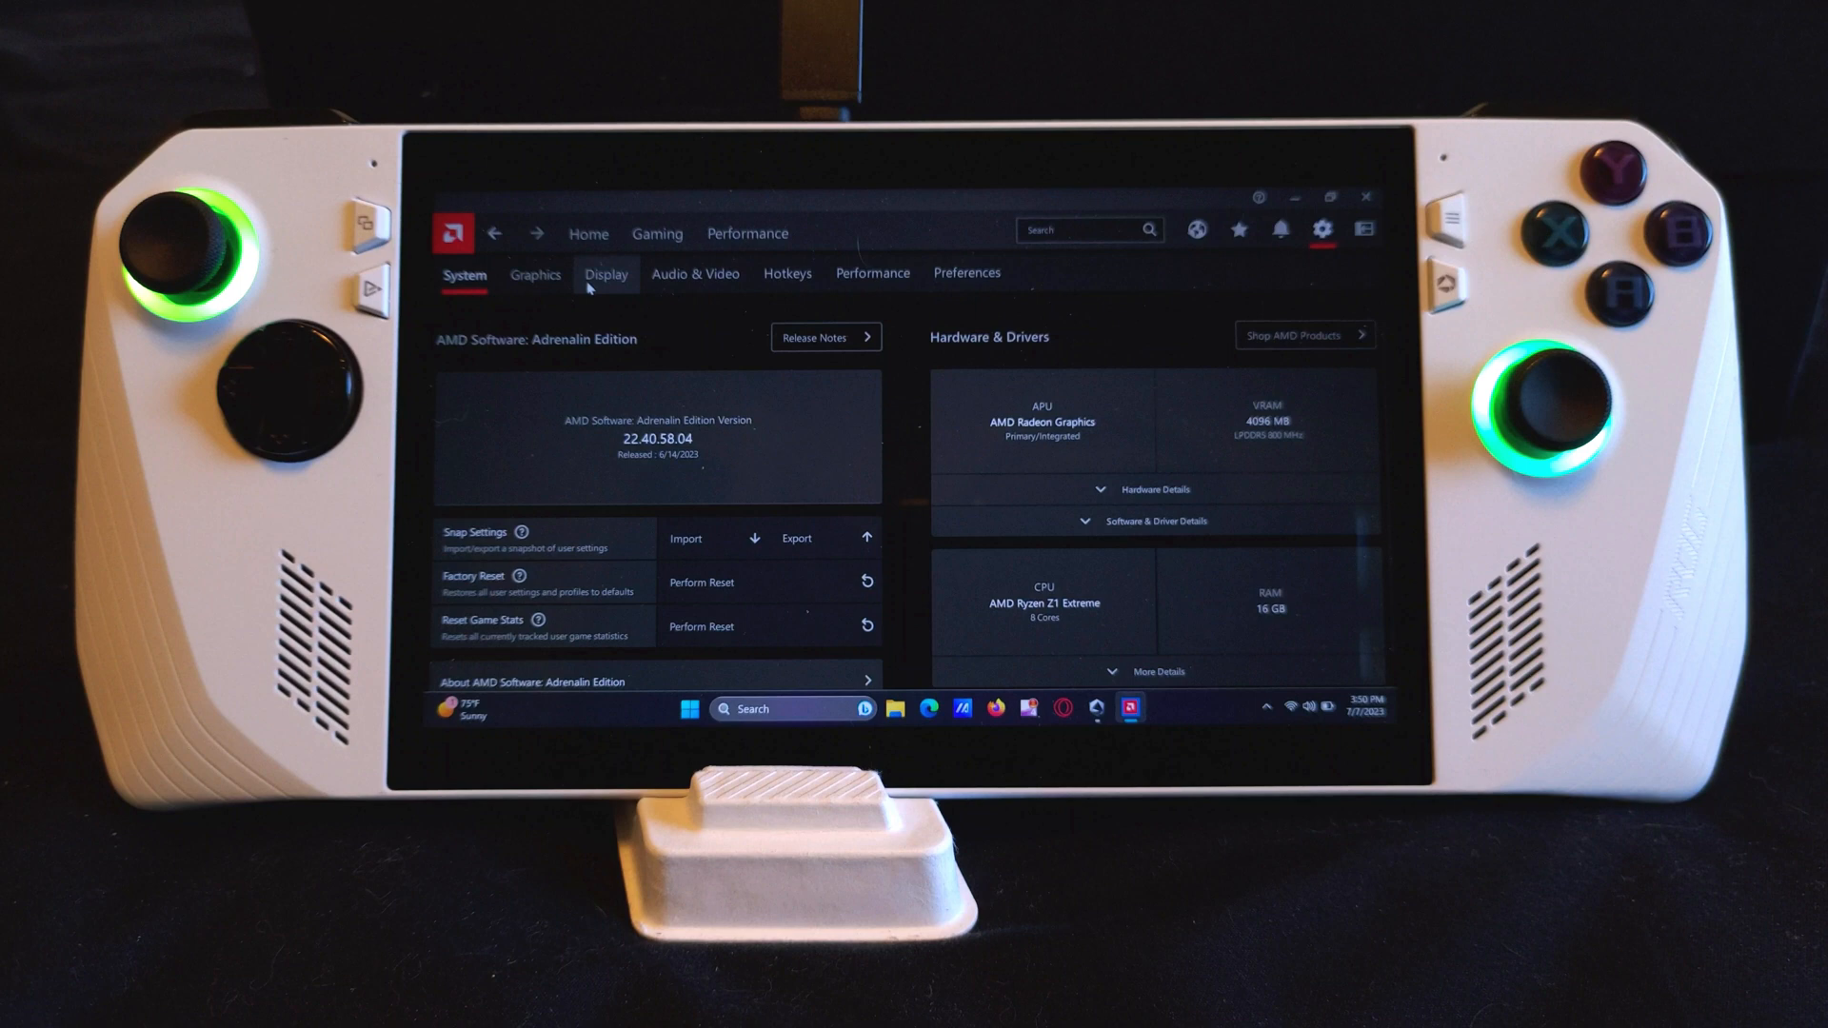
Step: Enable global display Custom Color and raise Saturation to about 193, then readjust it
{"action": "left_click", "coordinate": [606, 273]}
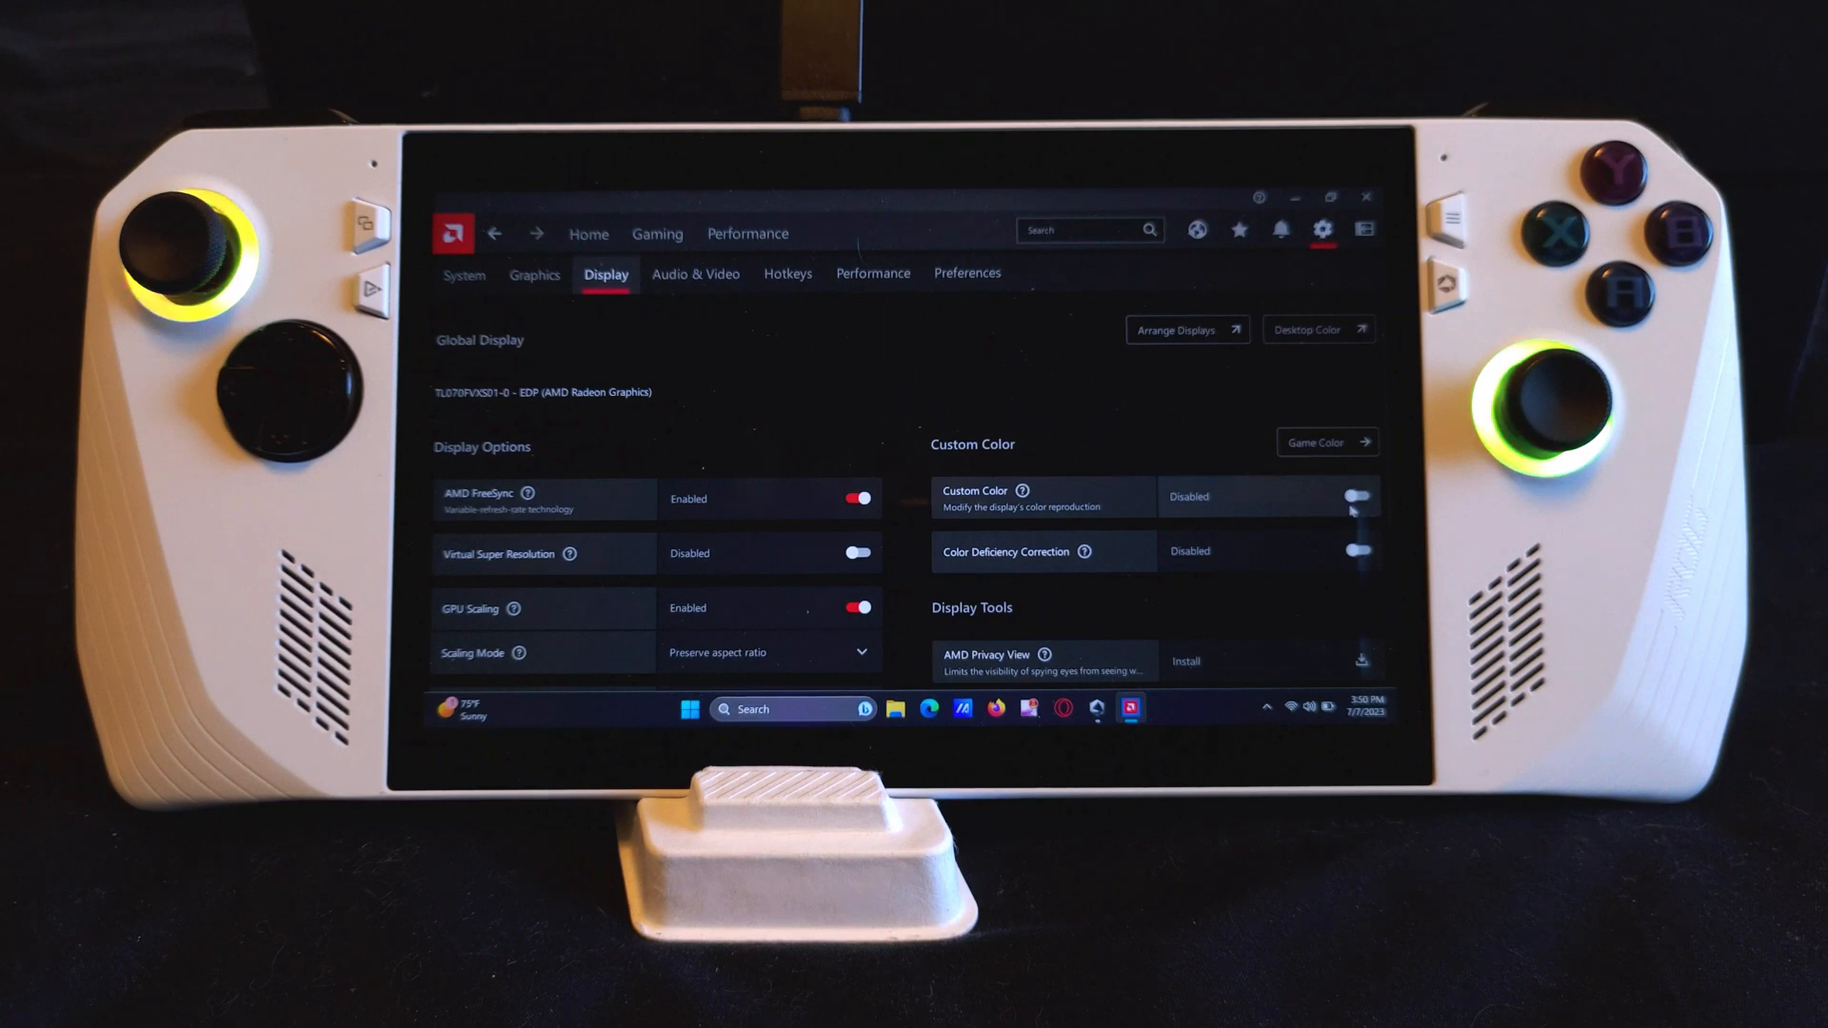
{"action": "left_click", "coordinate": [1359, 497]}
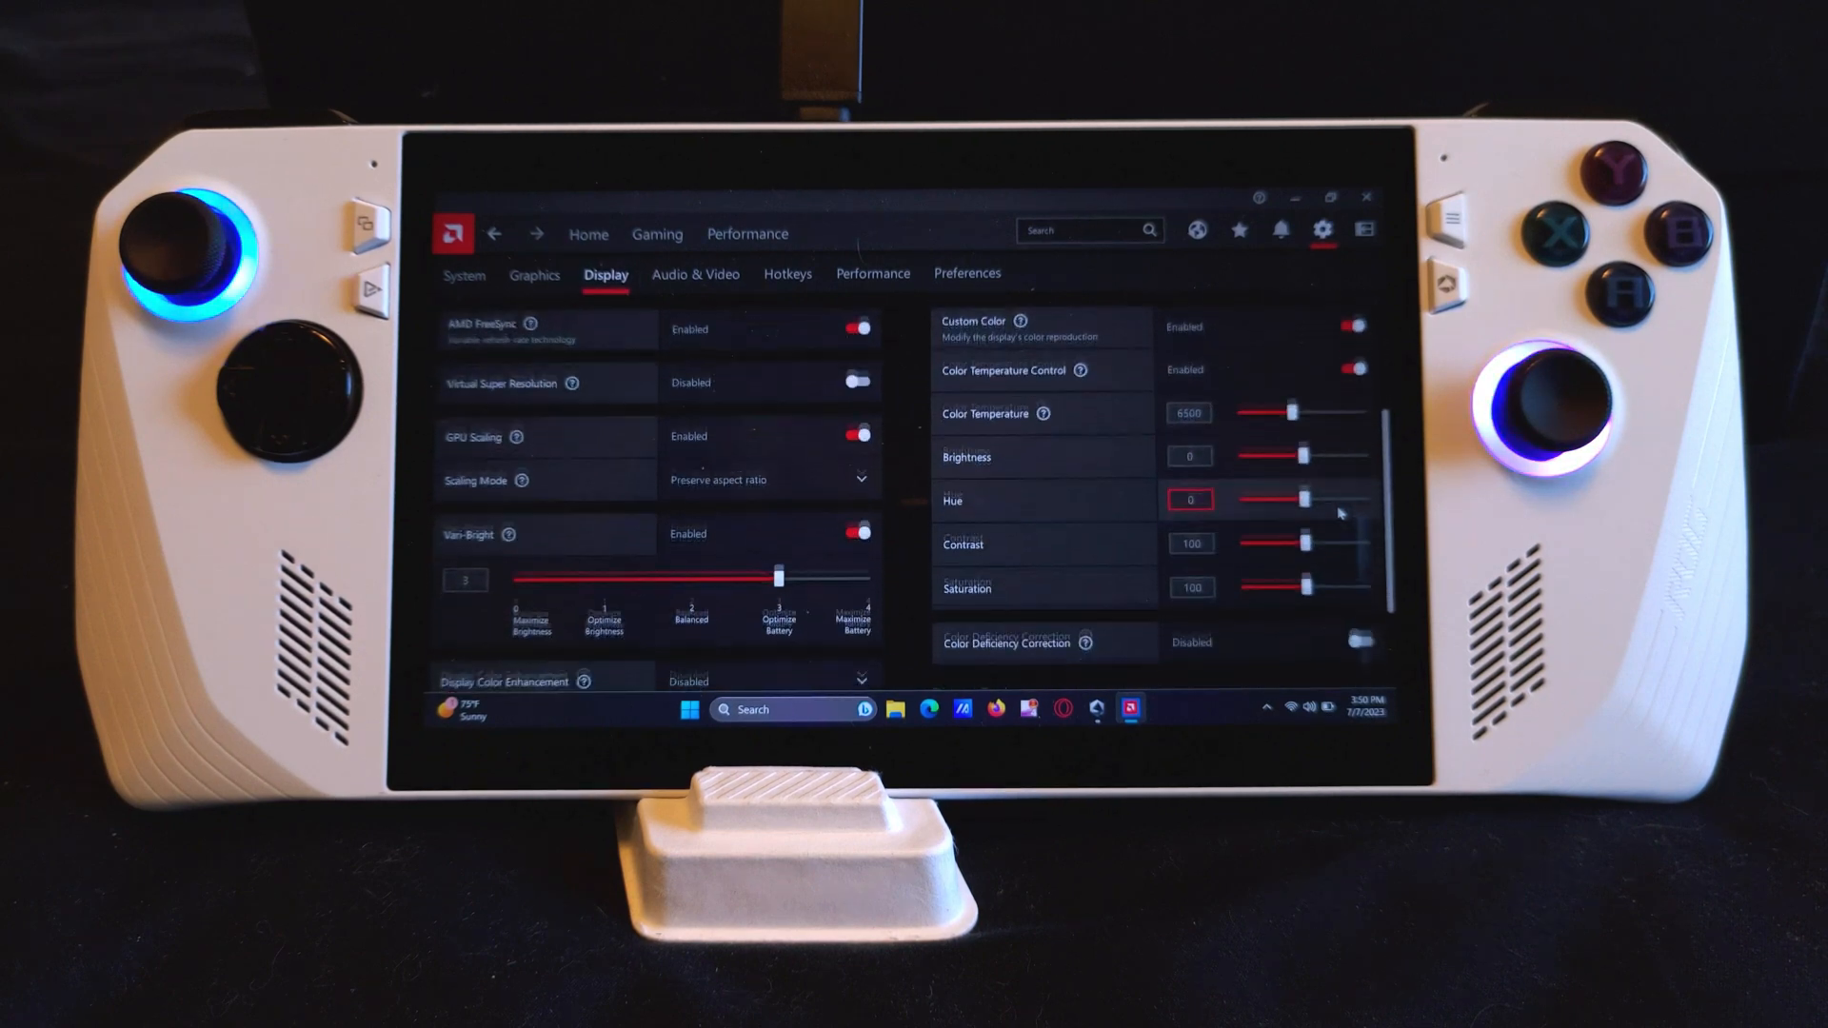
{"action": "scroll", "scroll_direction": "down", "scroll_amount": 3}
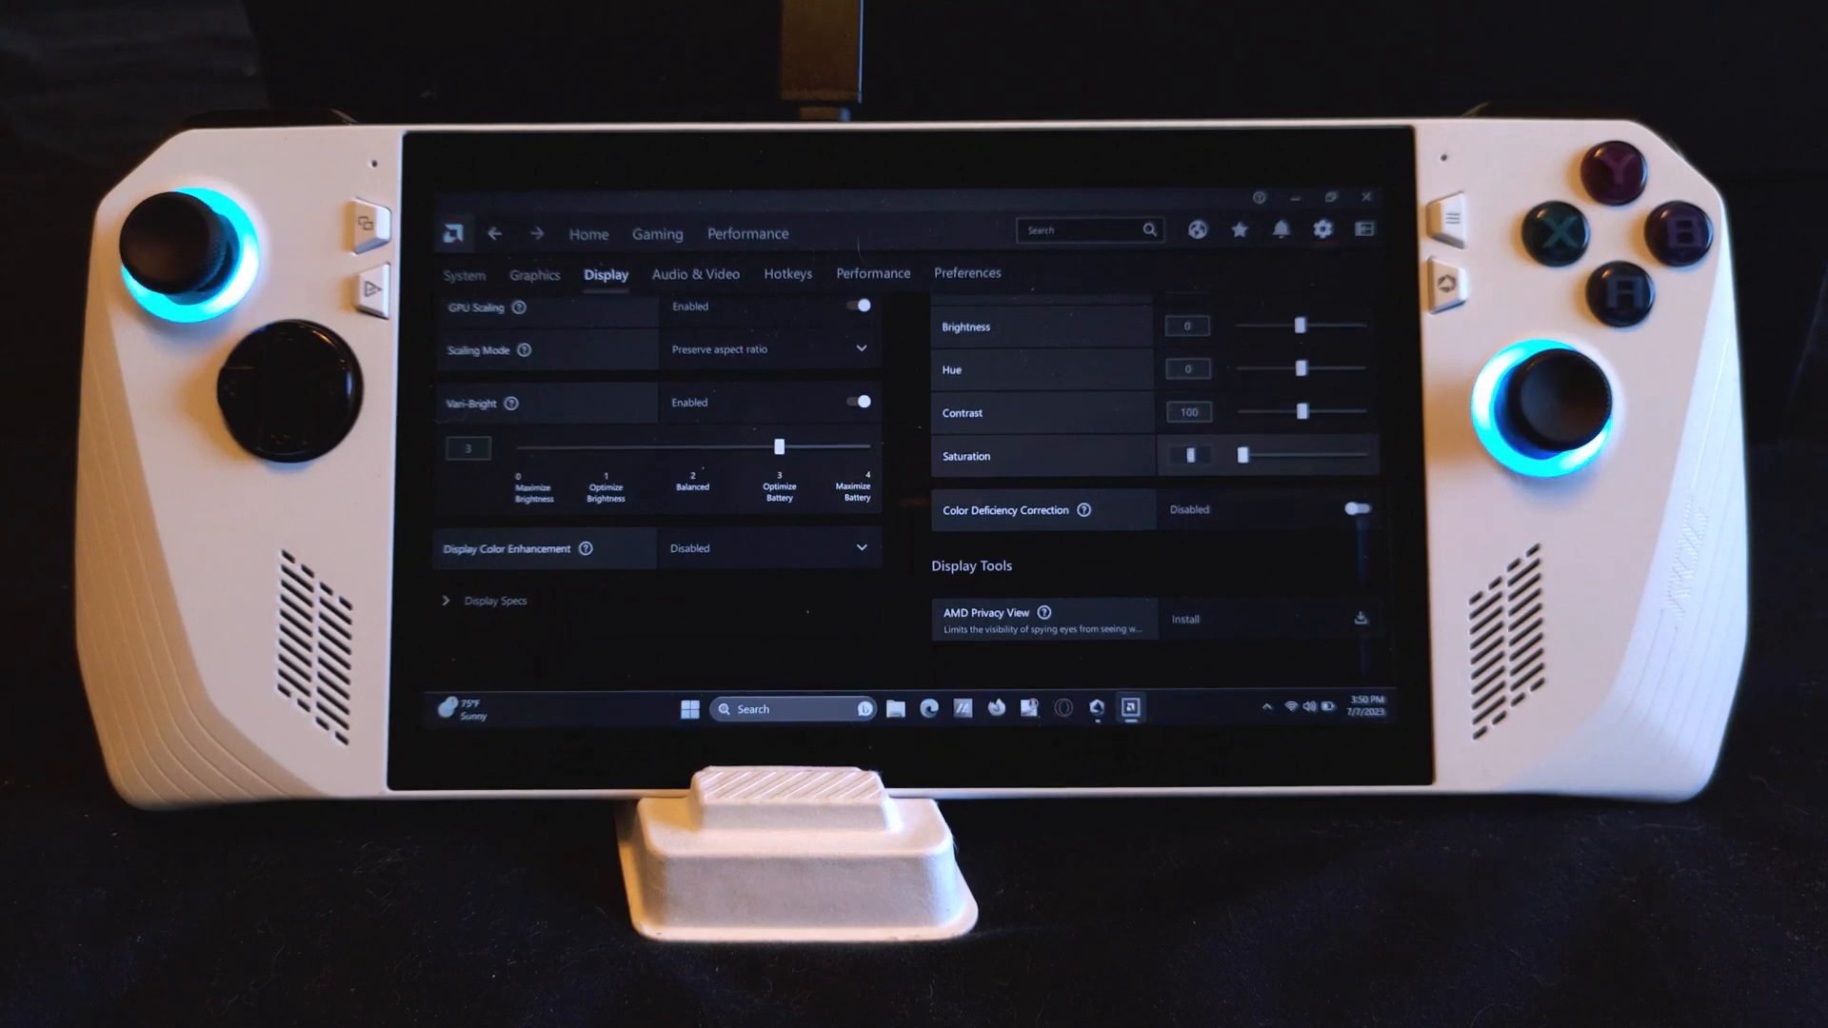
{"action": "left_click_drag", "start_coordinate": [1195, 456], "coordinate": [1359, 456]}
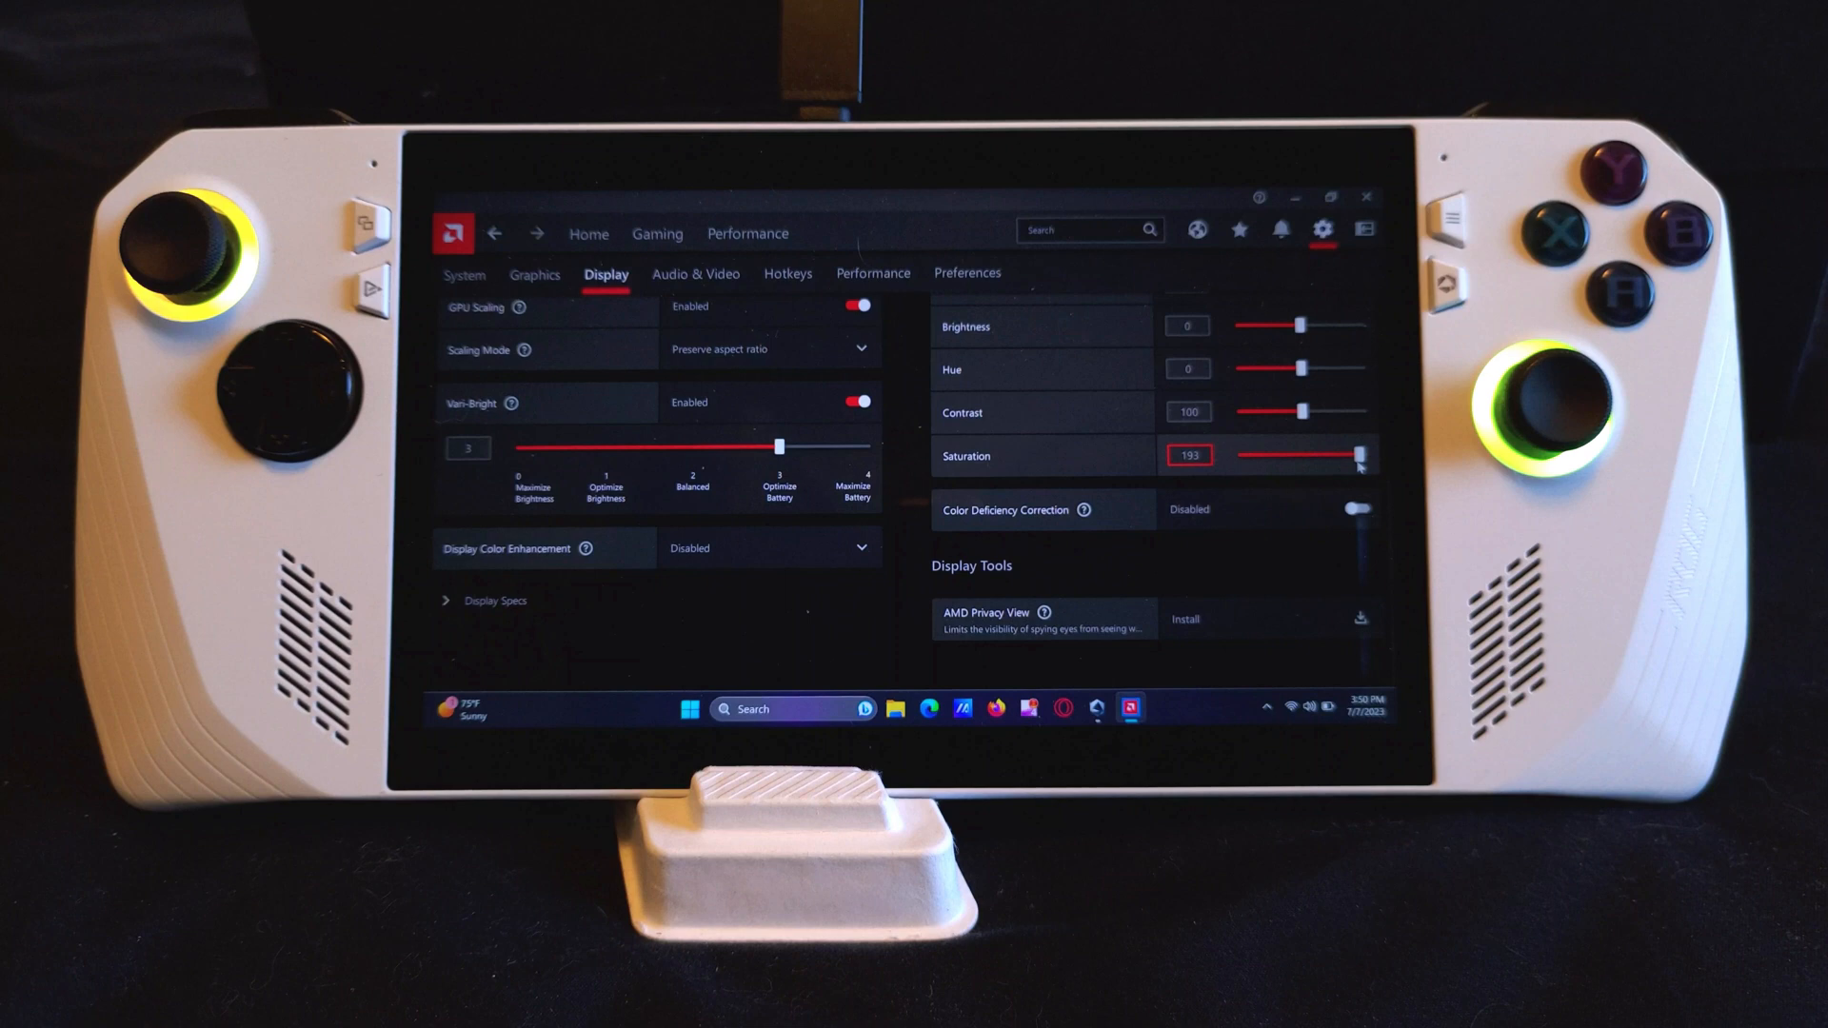
{"action": "left_click_drag", "start_coordinate": [1362, 455], "coordinate": [1306, 455]}
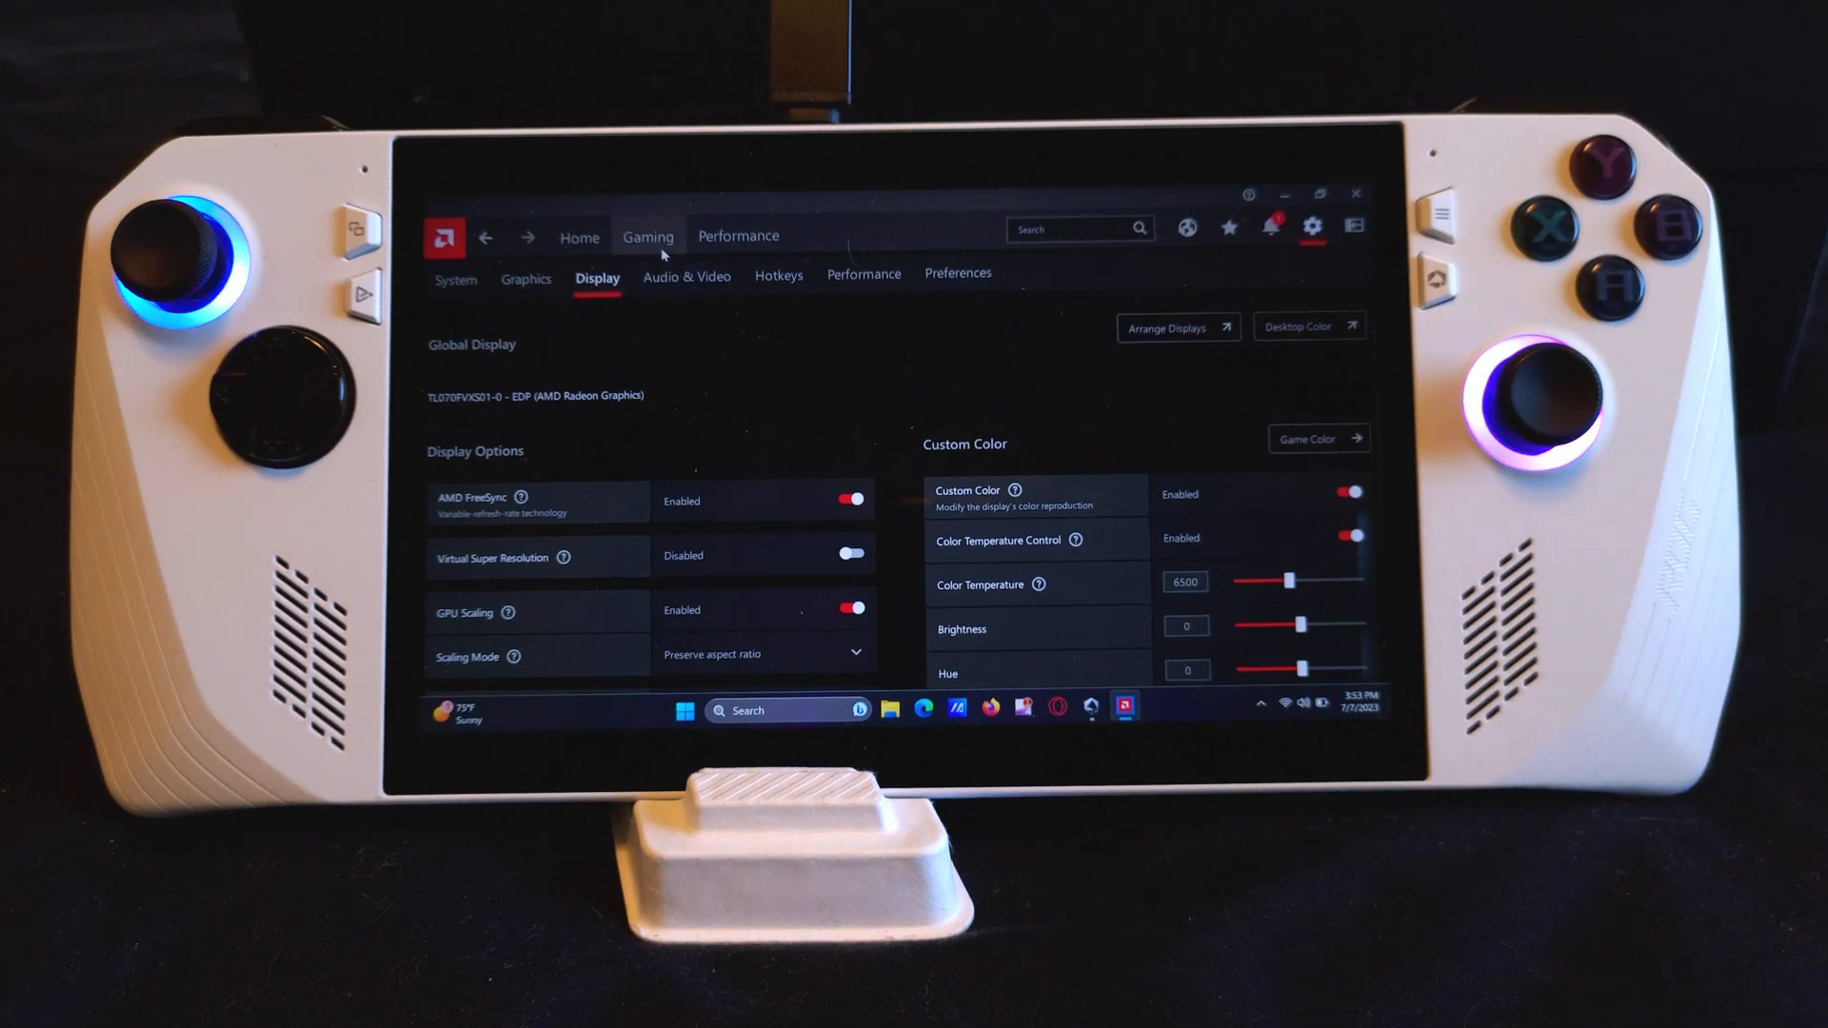
Step: Open the Cyberpunk 2077 game profile and turn on its Custom Color
{"action": "left_click", "coordinate": [648, 235]}
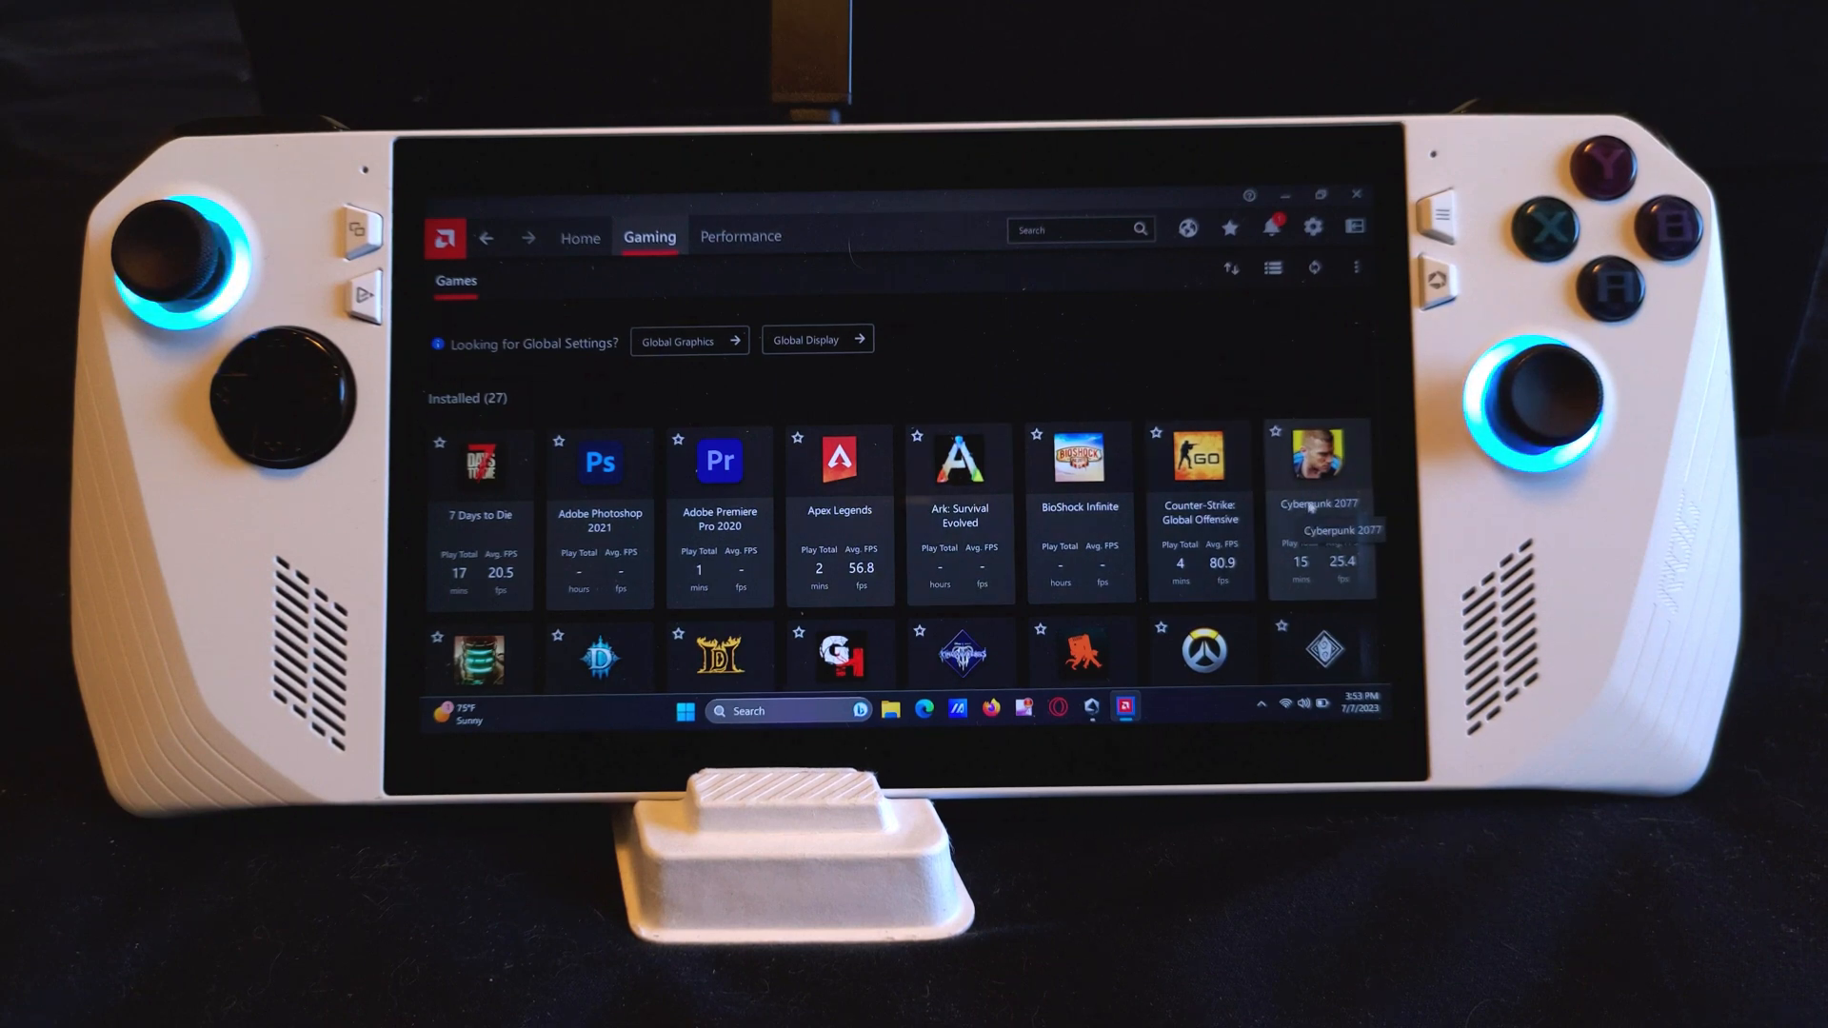
{"action": "left_click", "coordinate": [1318, 461]}
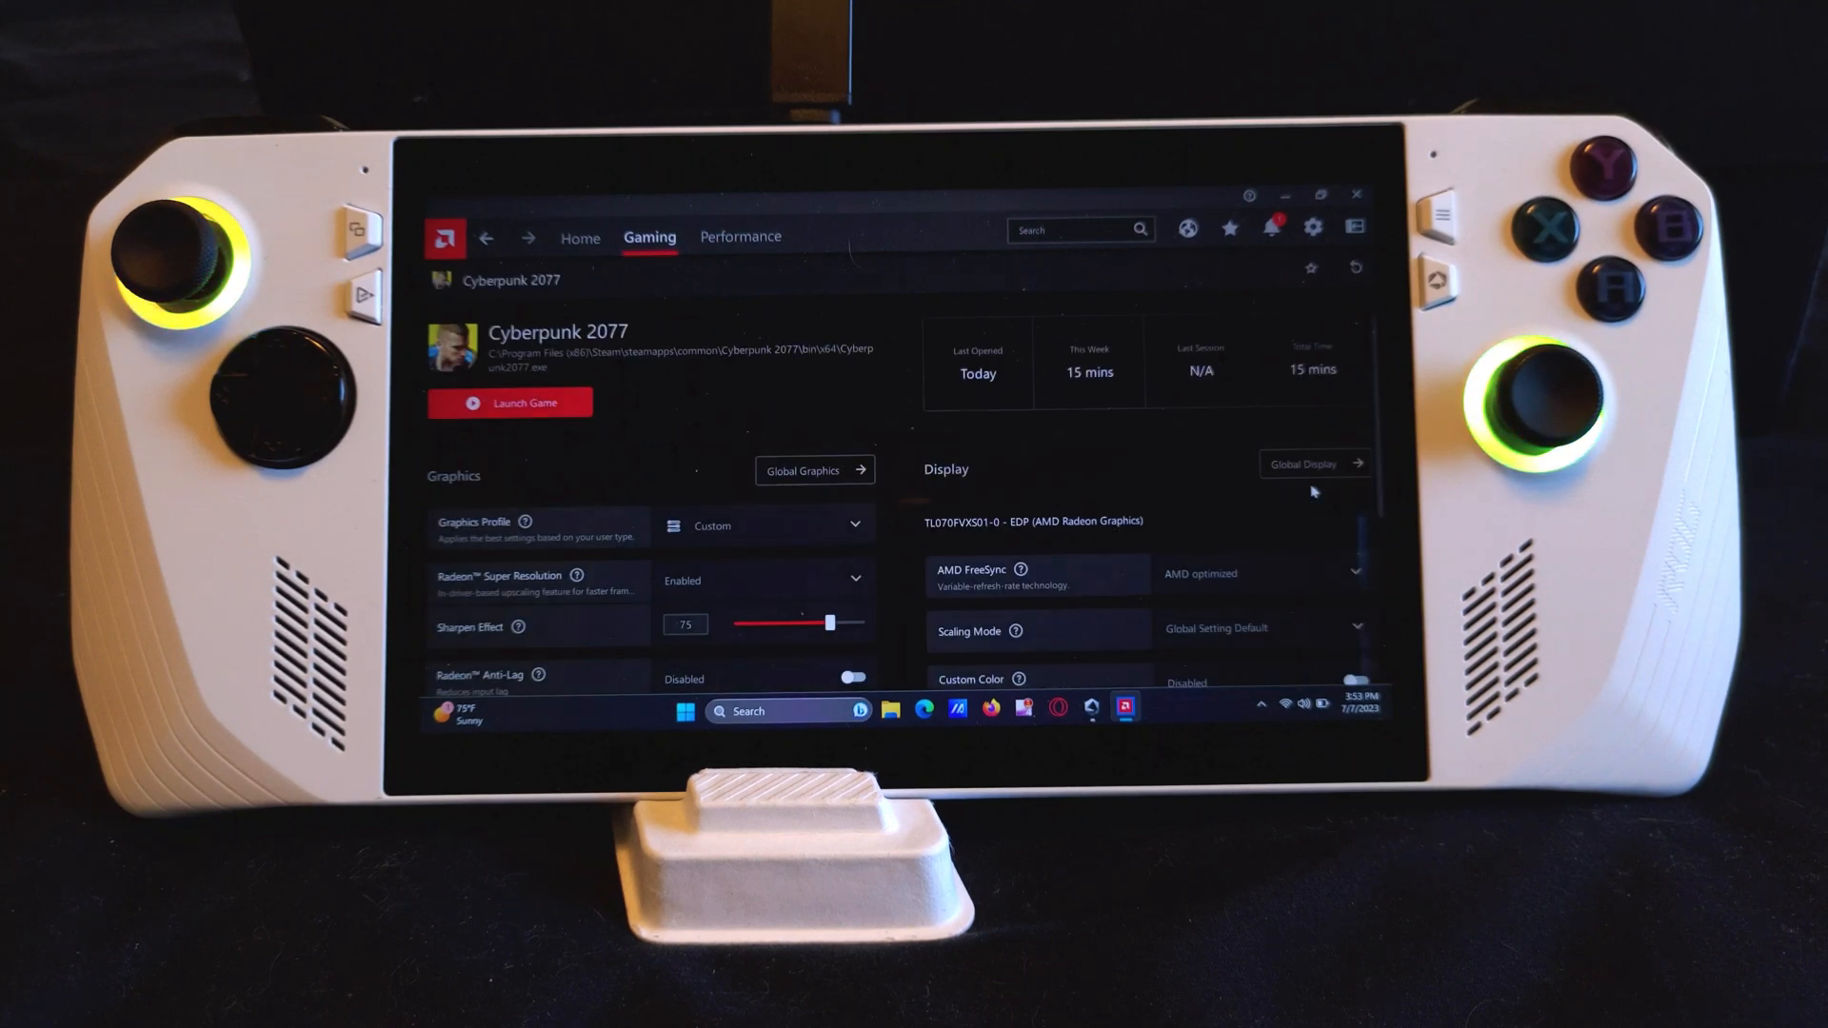
{"action": "scroll", "scroll_direction": "down", "scroll_amount": 3}
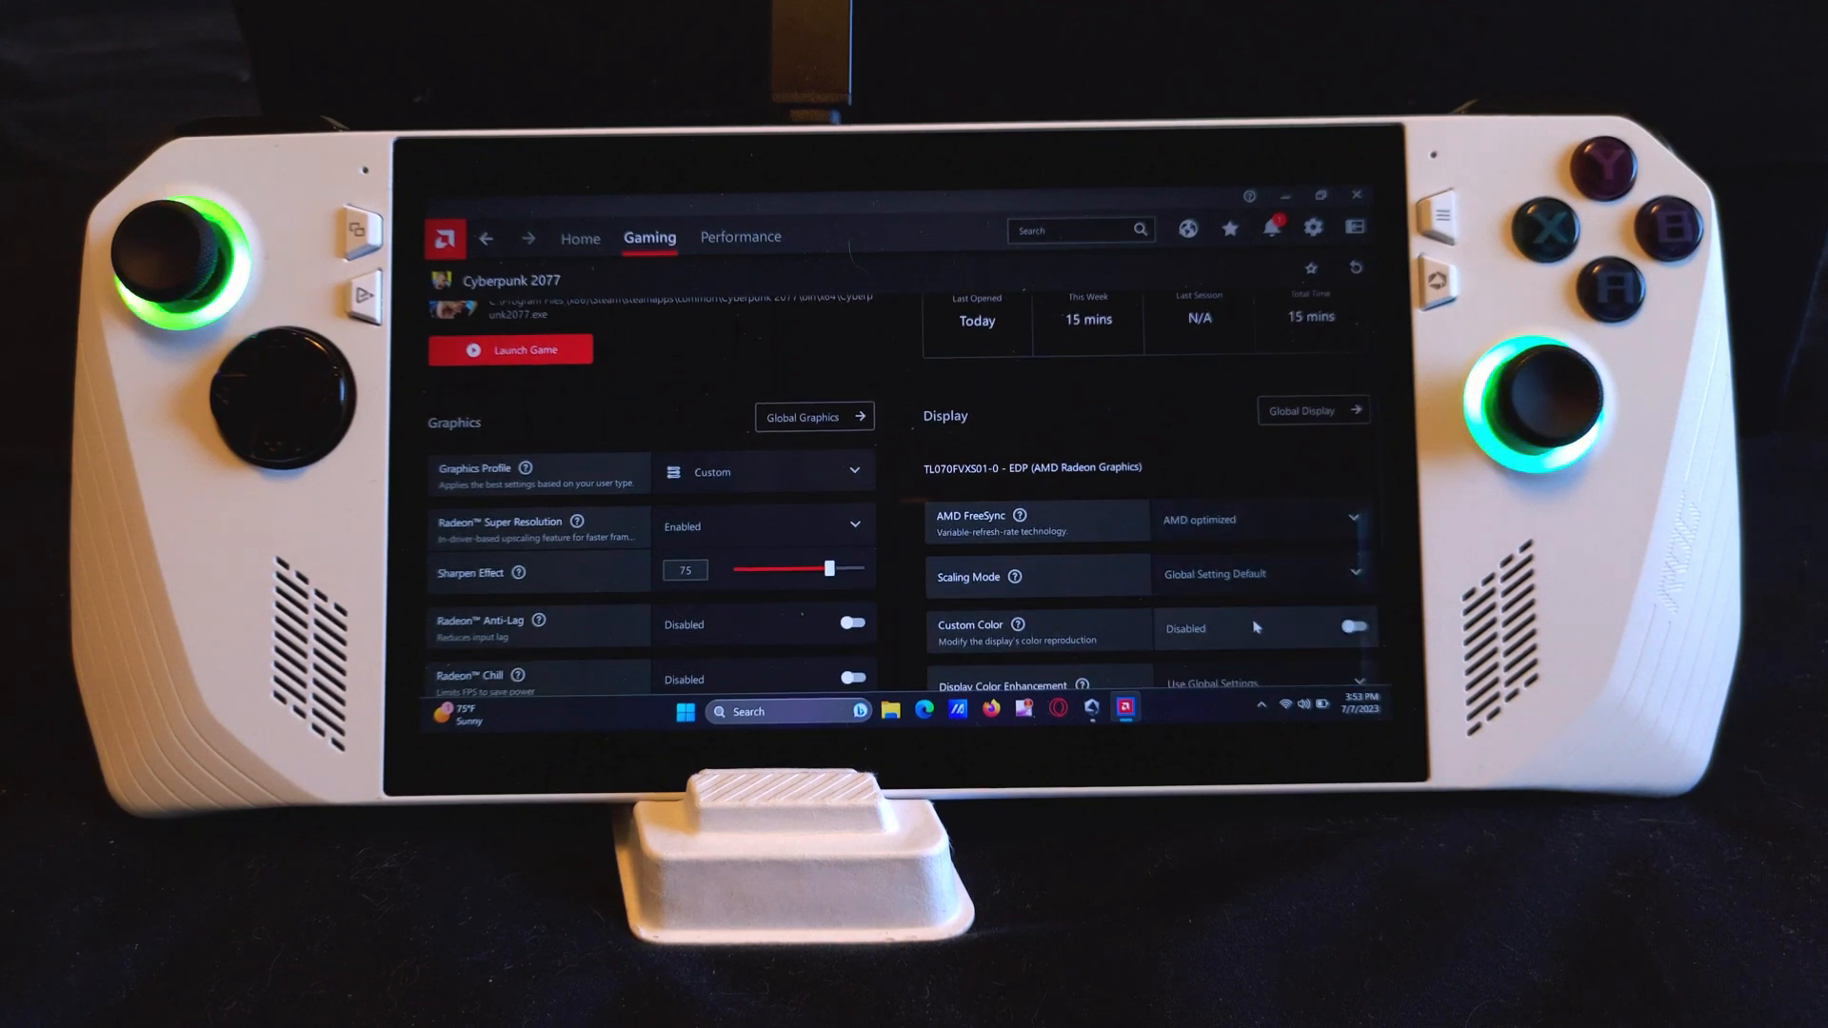
{"action": "left_click", "coordinate": [1352, 629]}
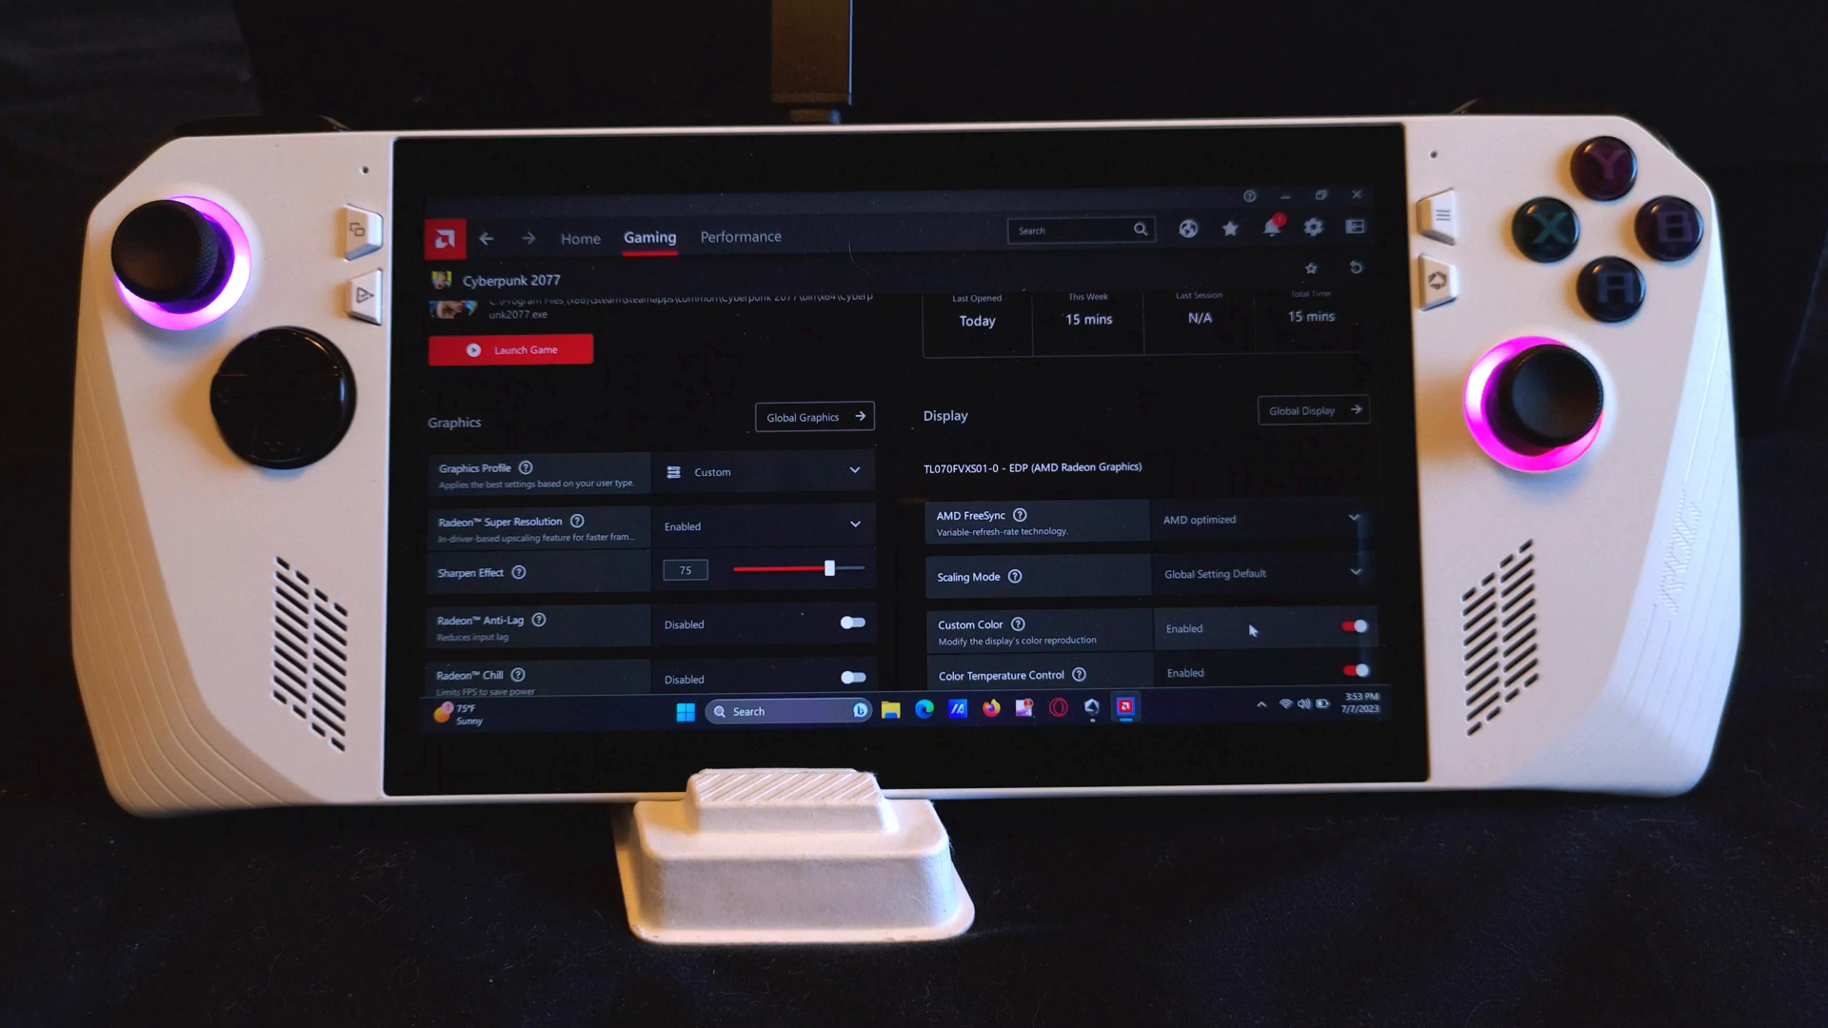
Step: Launch the game and drag its Saturation fully left for black and white
{"action": "scroll", "scroll_direction": "down", "scroll_amount": 3}
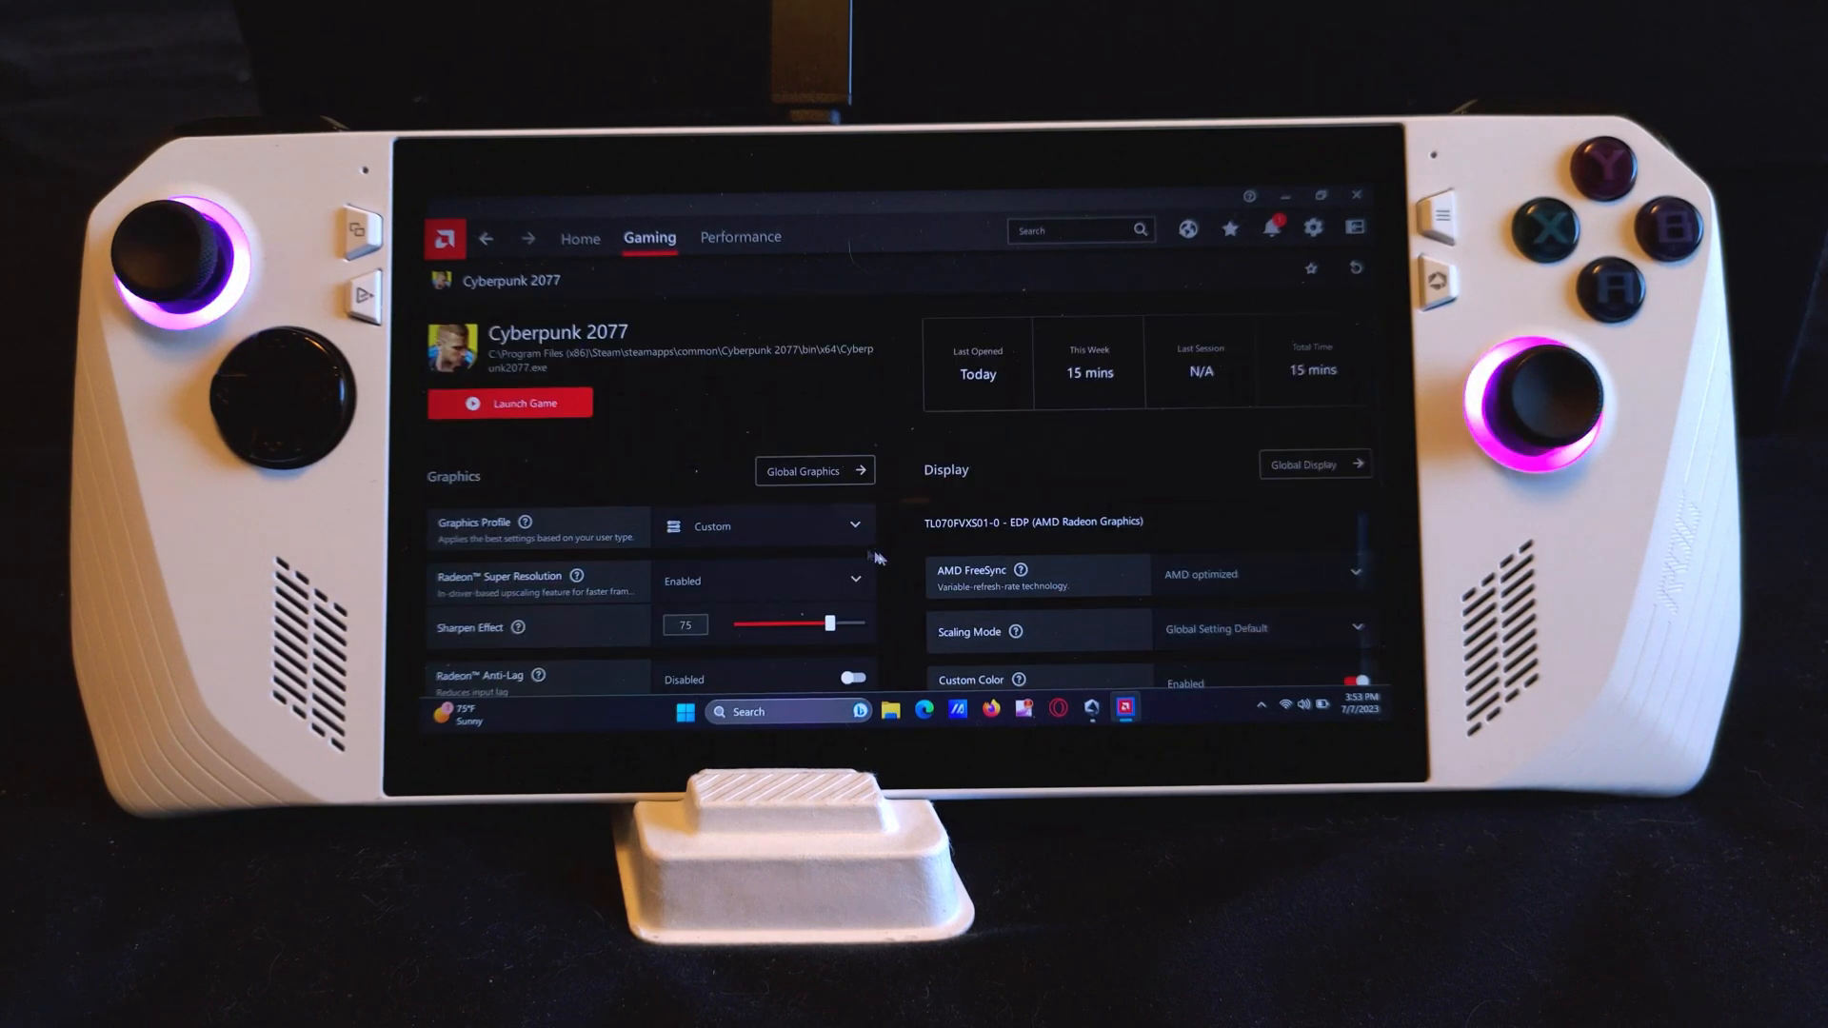
{"action": "left_click", "coordinate": [509, 402]}
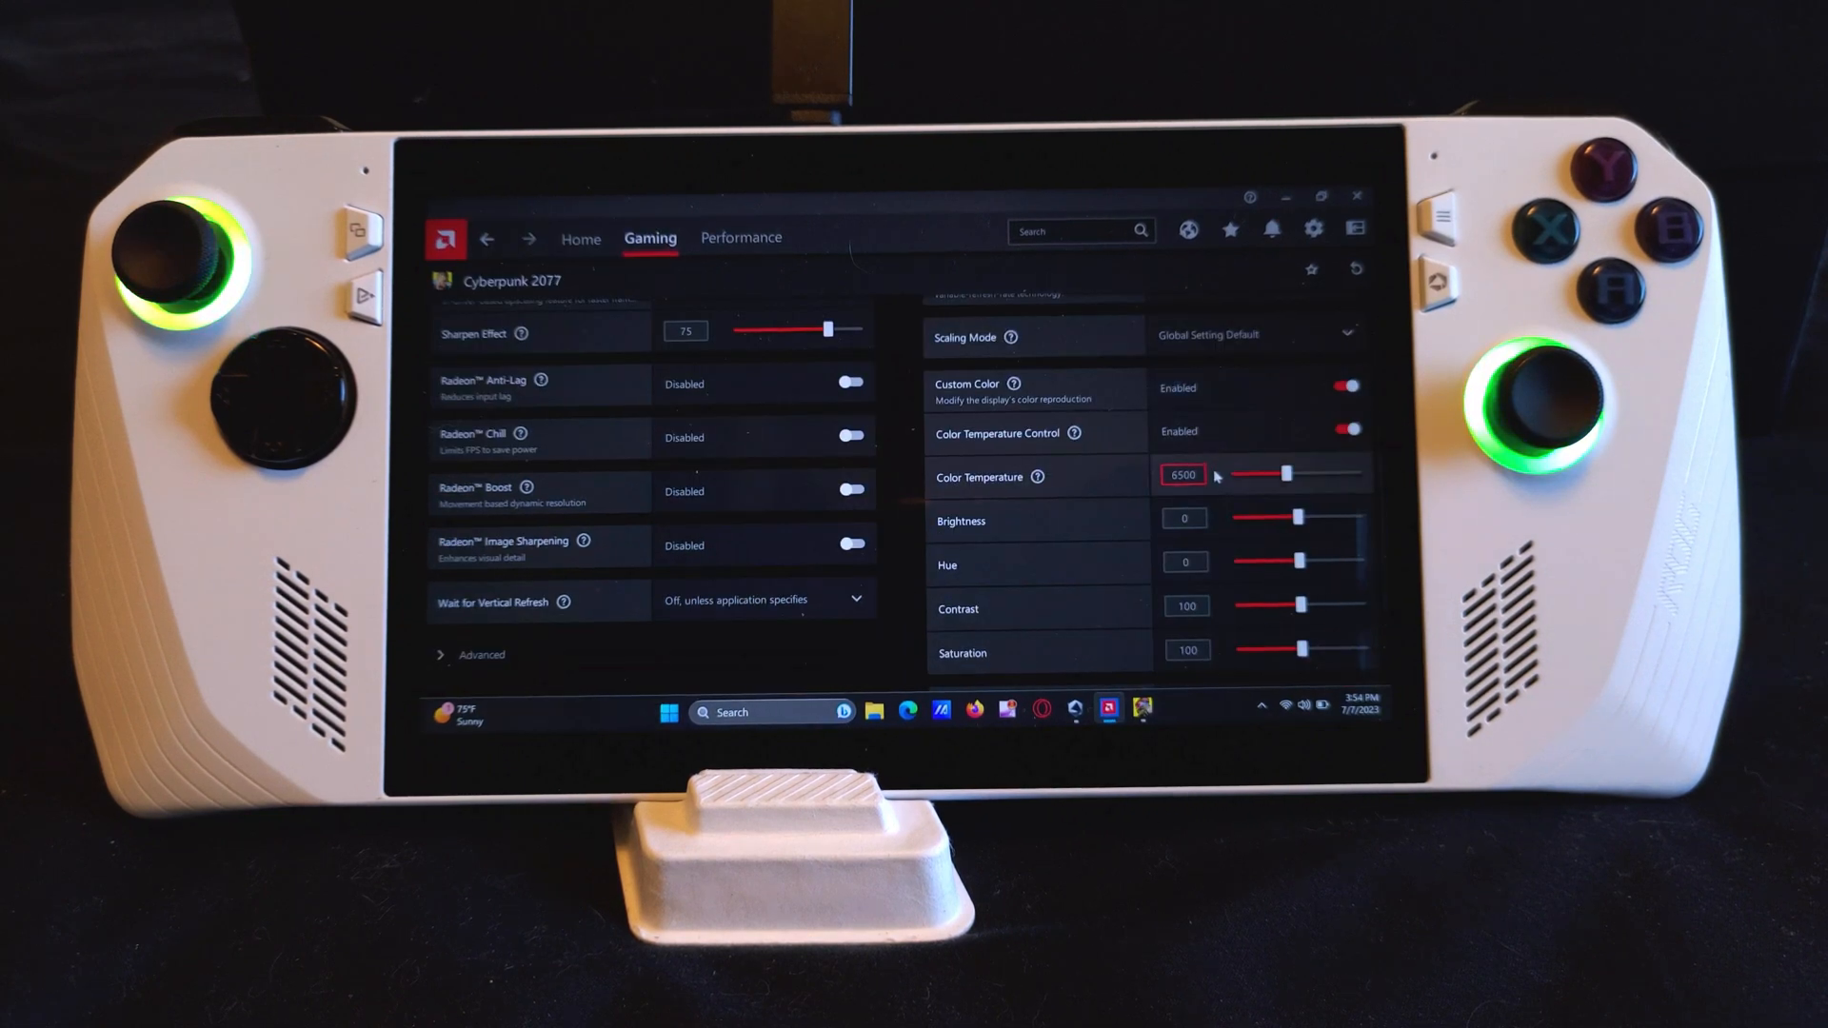
{"action": "scroll", "scroll_direction": "down", "scroll_amount": 3}
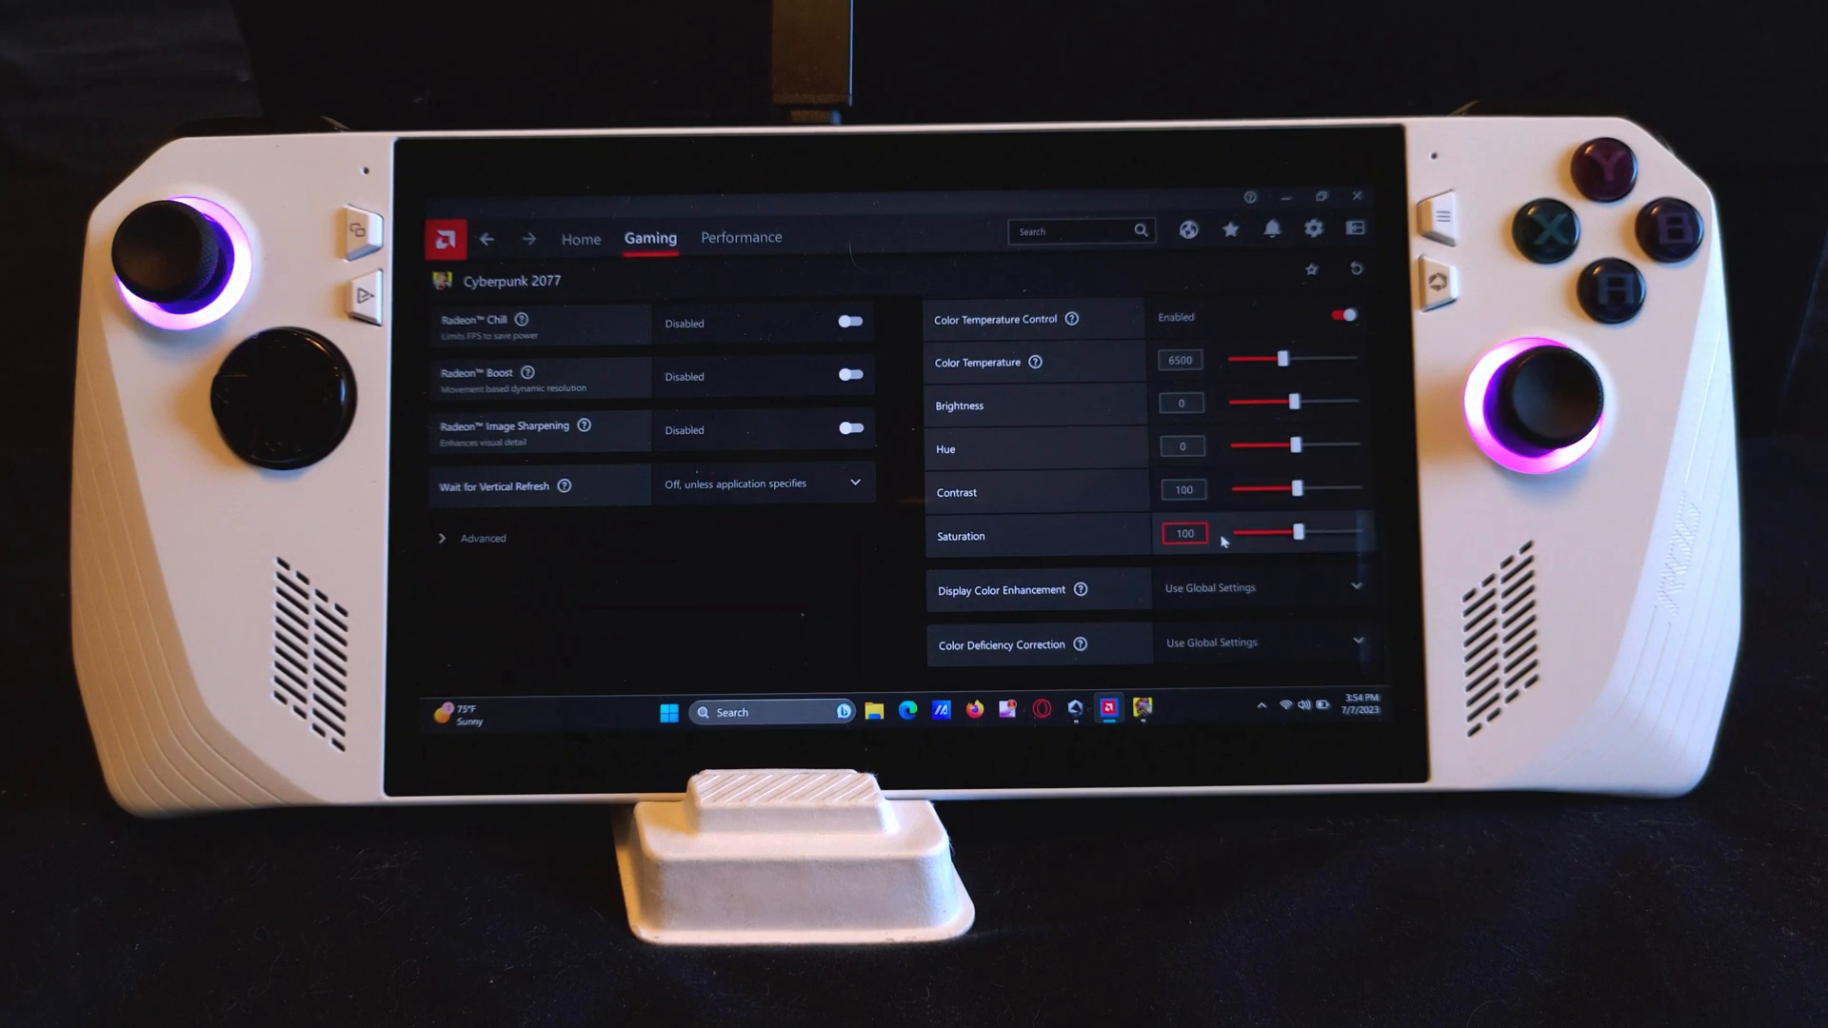
{"action": "left_click_drag", "start_coordinate": [1341, 534], "coordinate": [1236, 534]}
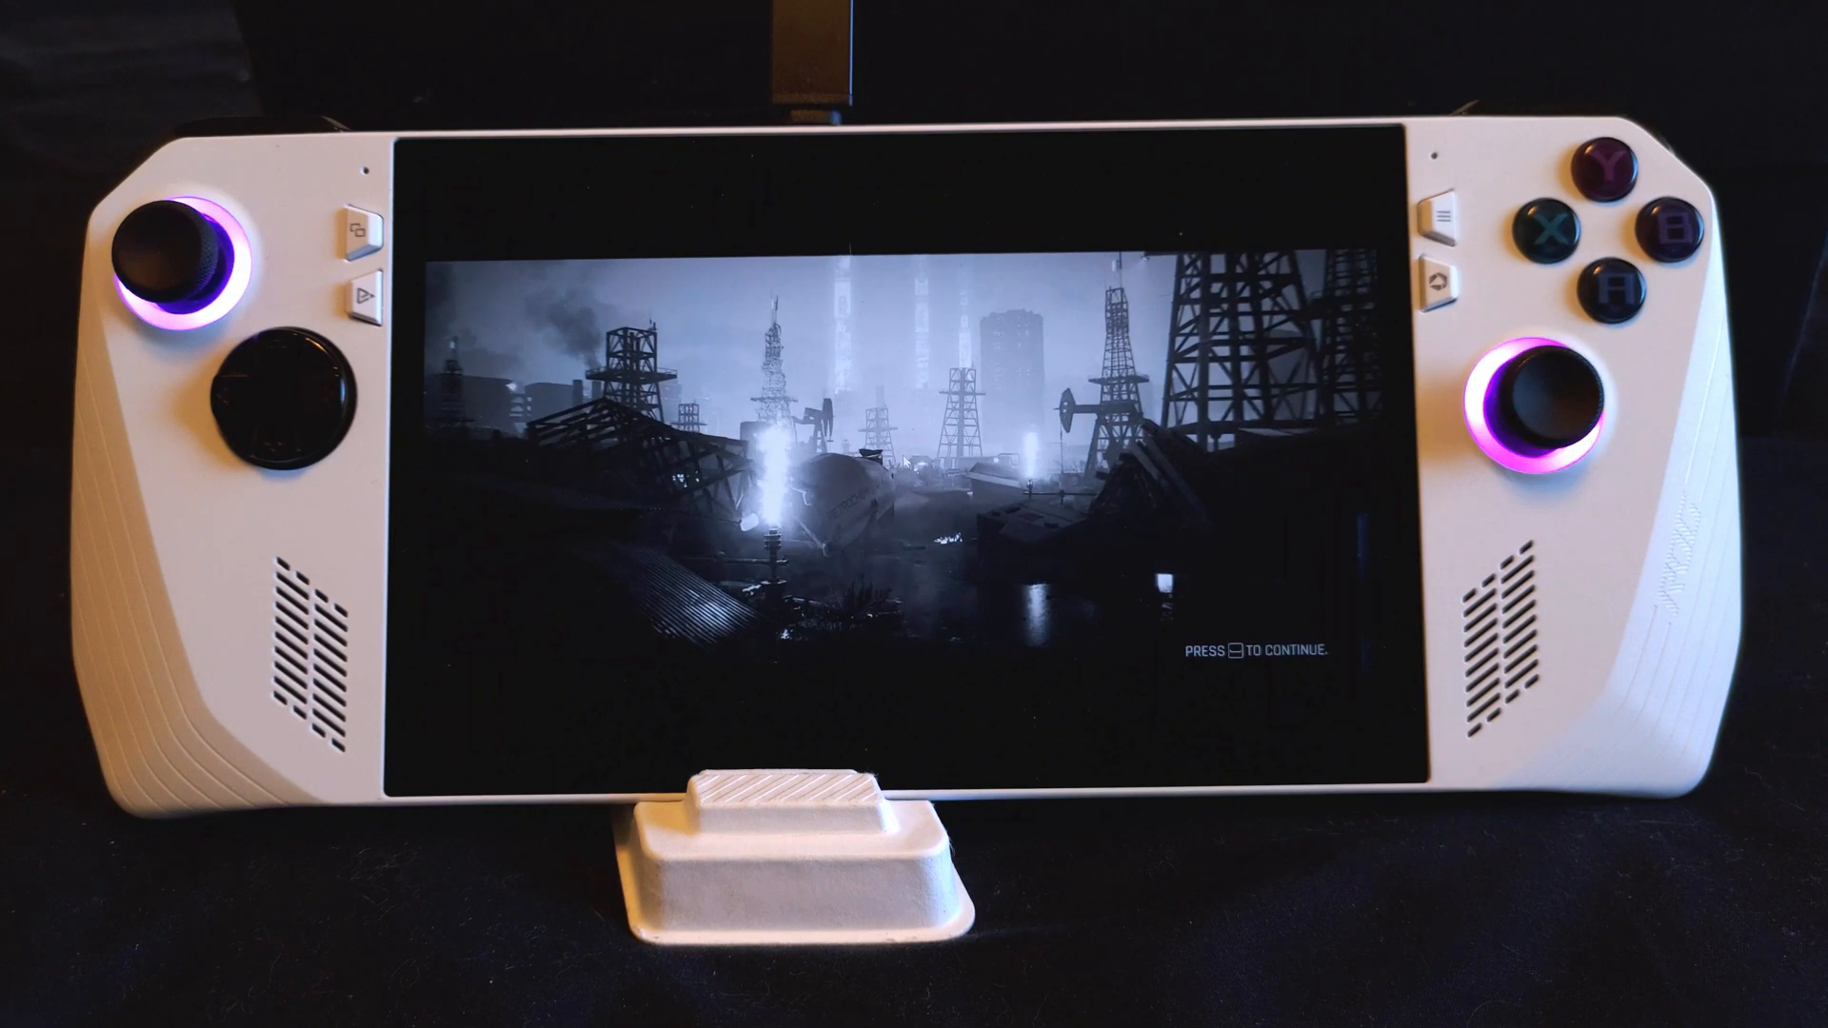
Step: Bring up the Start menu over the game and open its taskbar window options
{"action": "left_click", "coordinate": [669, 712]}
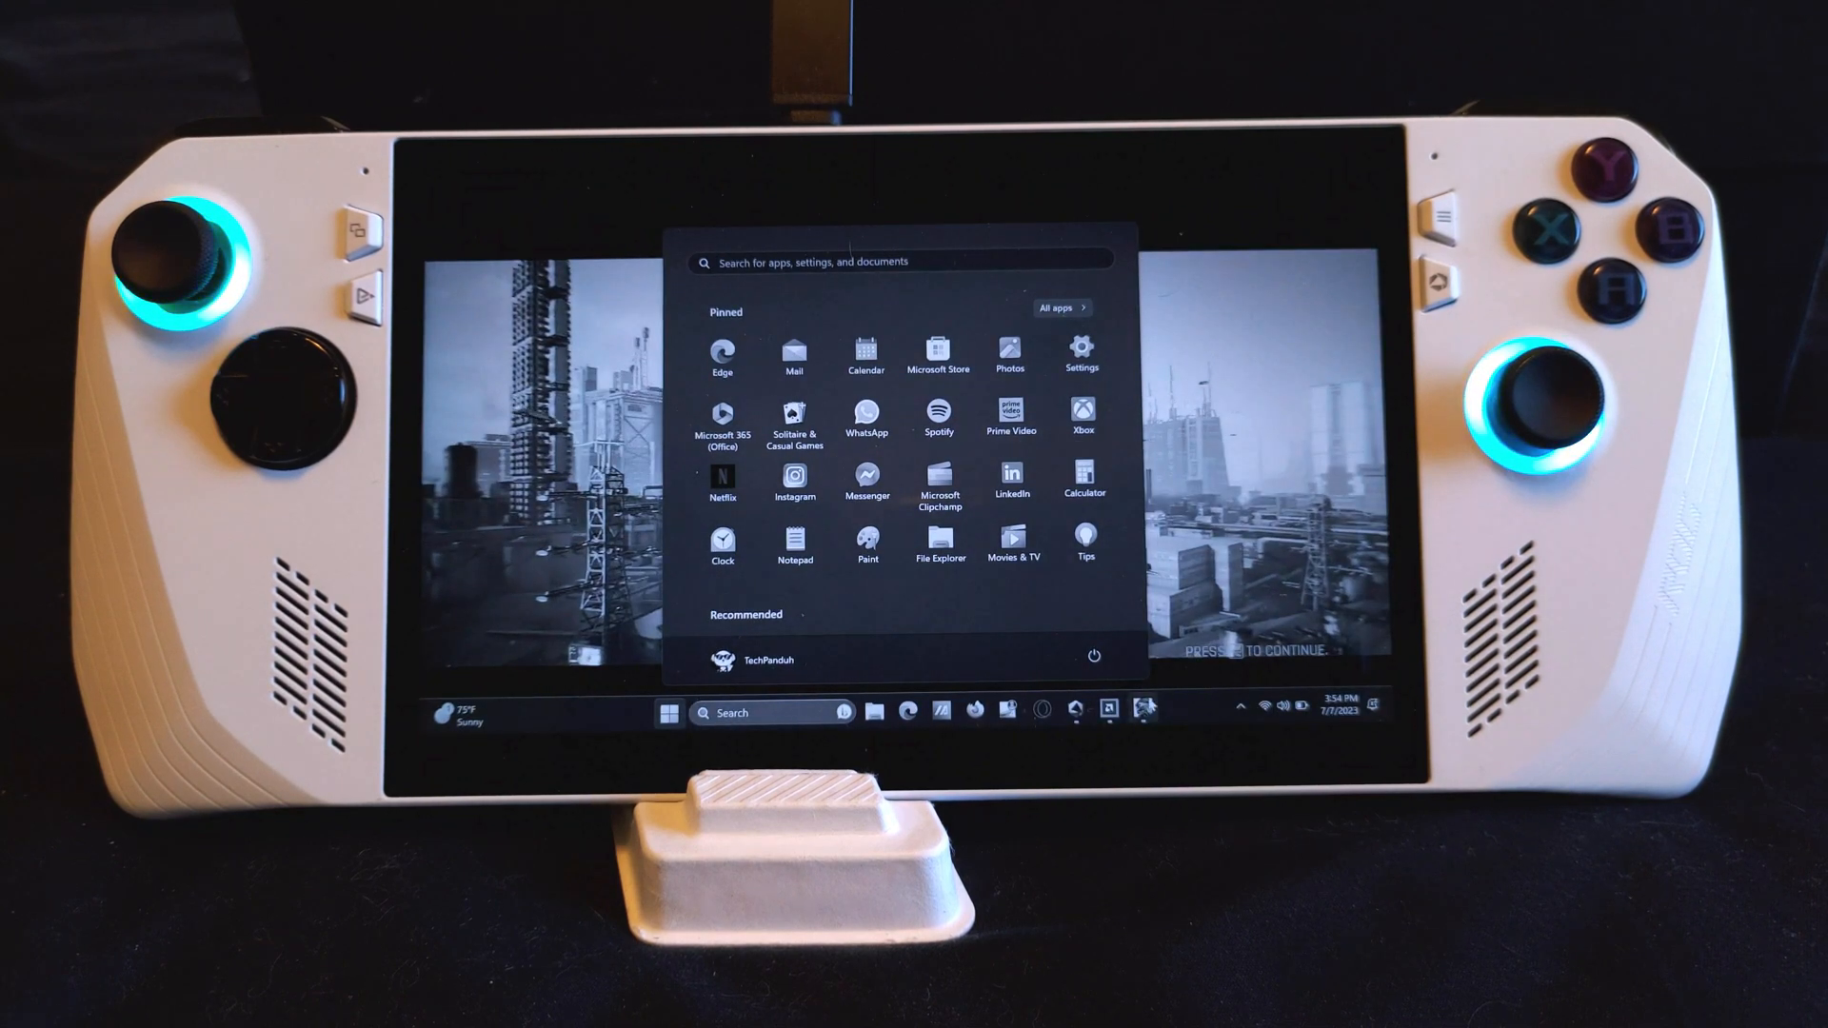
{"action": "right_click", "coordinate": [1141, 708]}
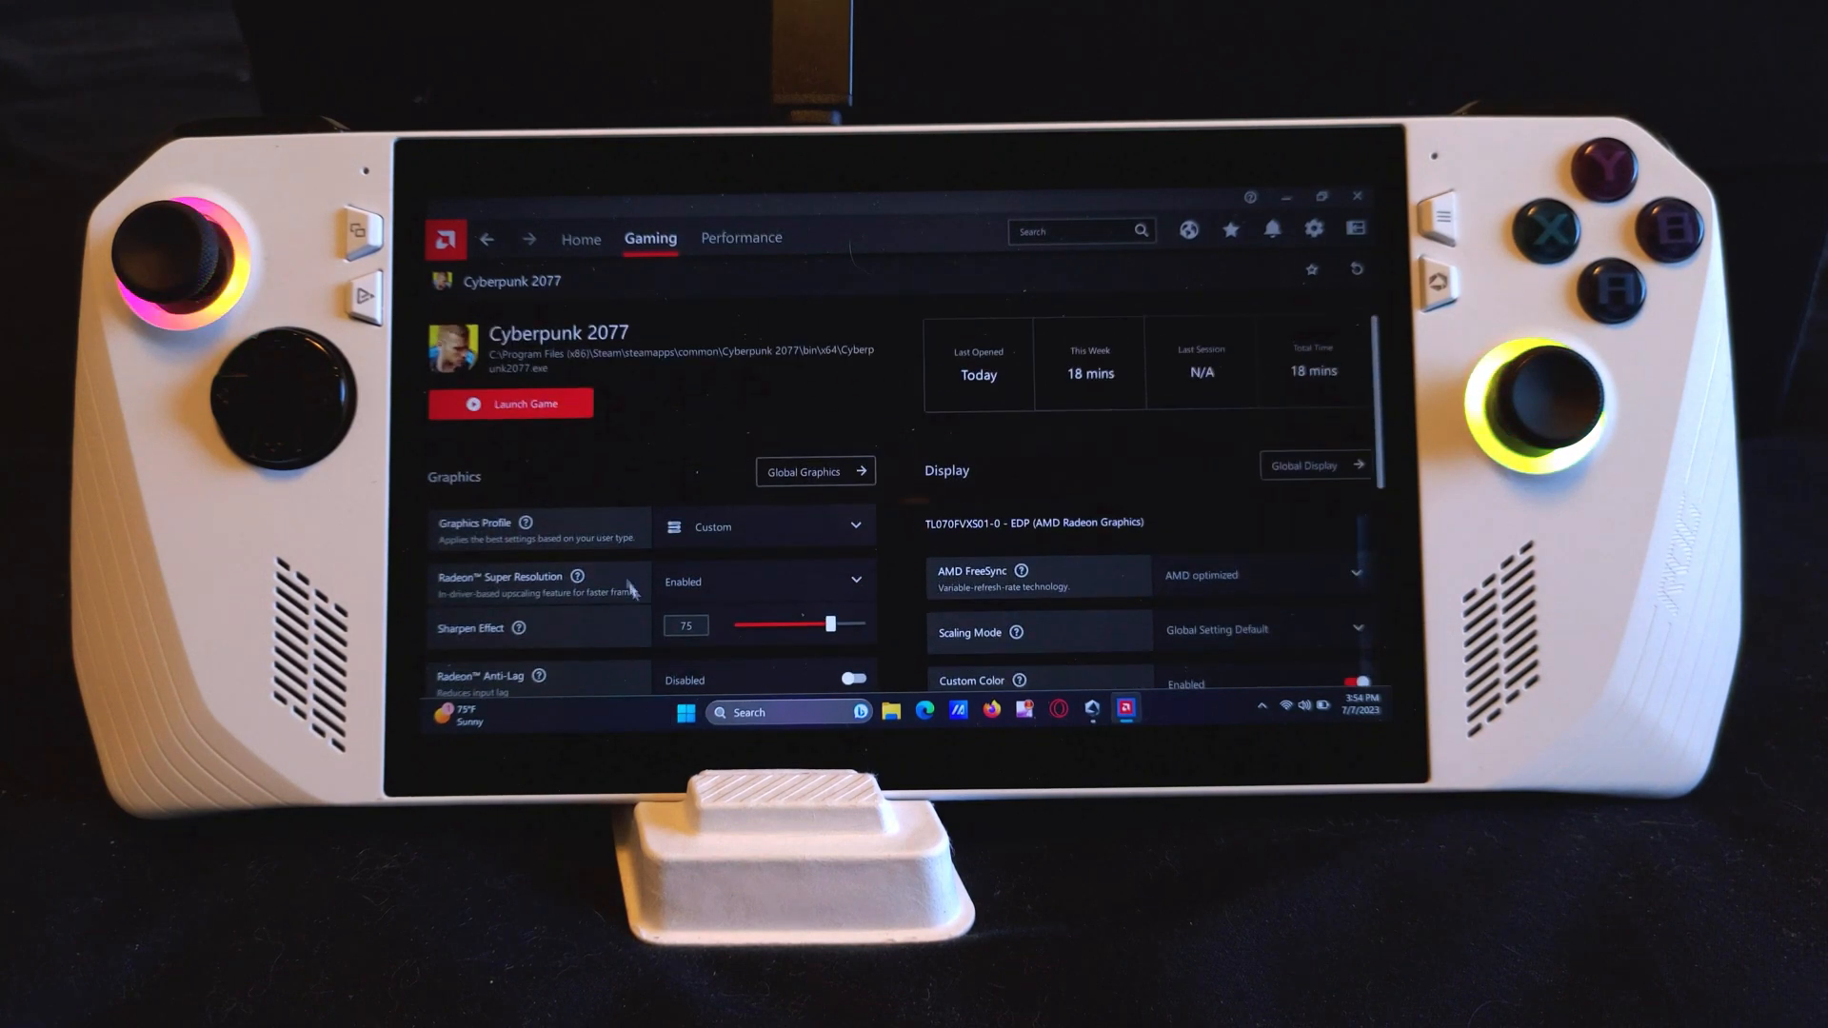
Step: Relaunch Cyberpunk 2077 through Steam to test the zero-saturation profile, then close it
{"action": "left_click", "coordinate": [510, 401]}
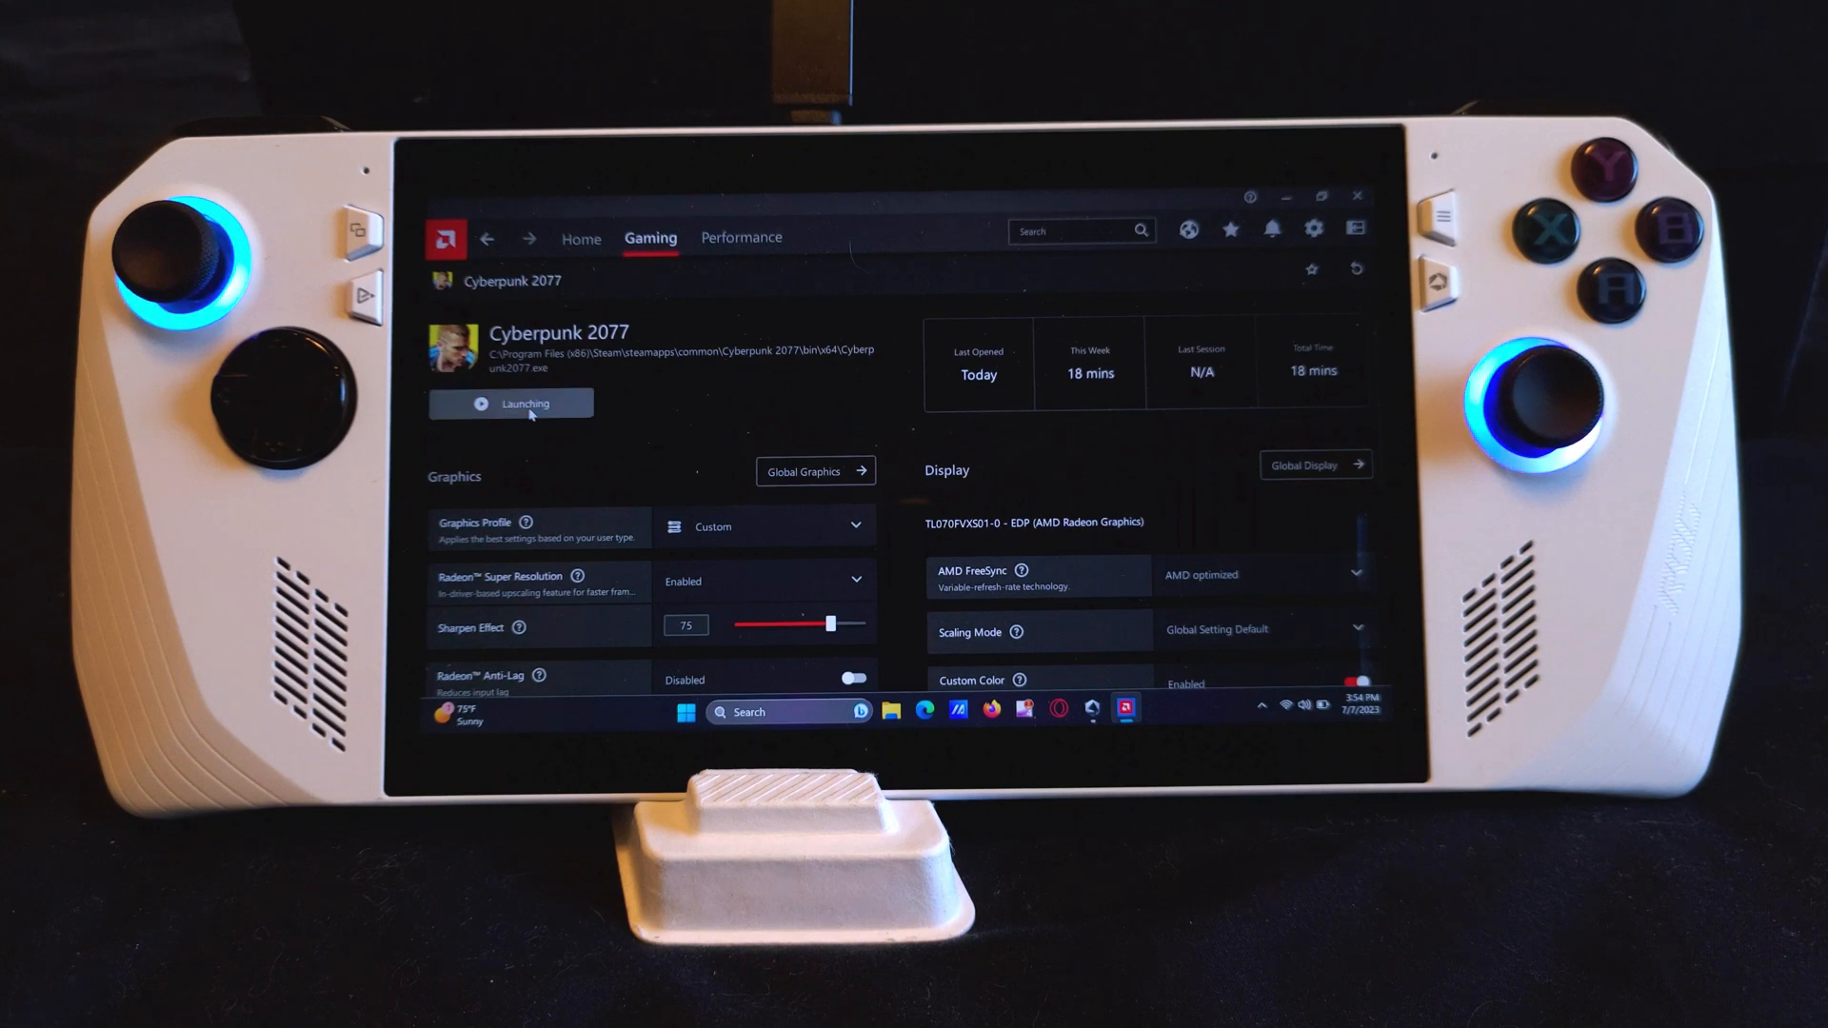
{"action": "left_click", "coordinate": [510, 402]}
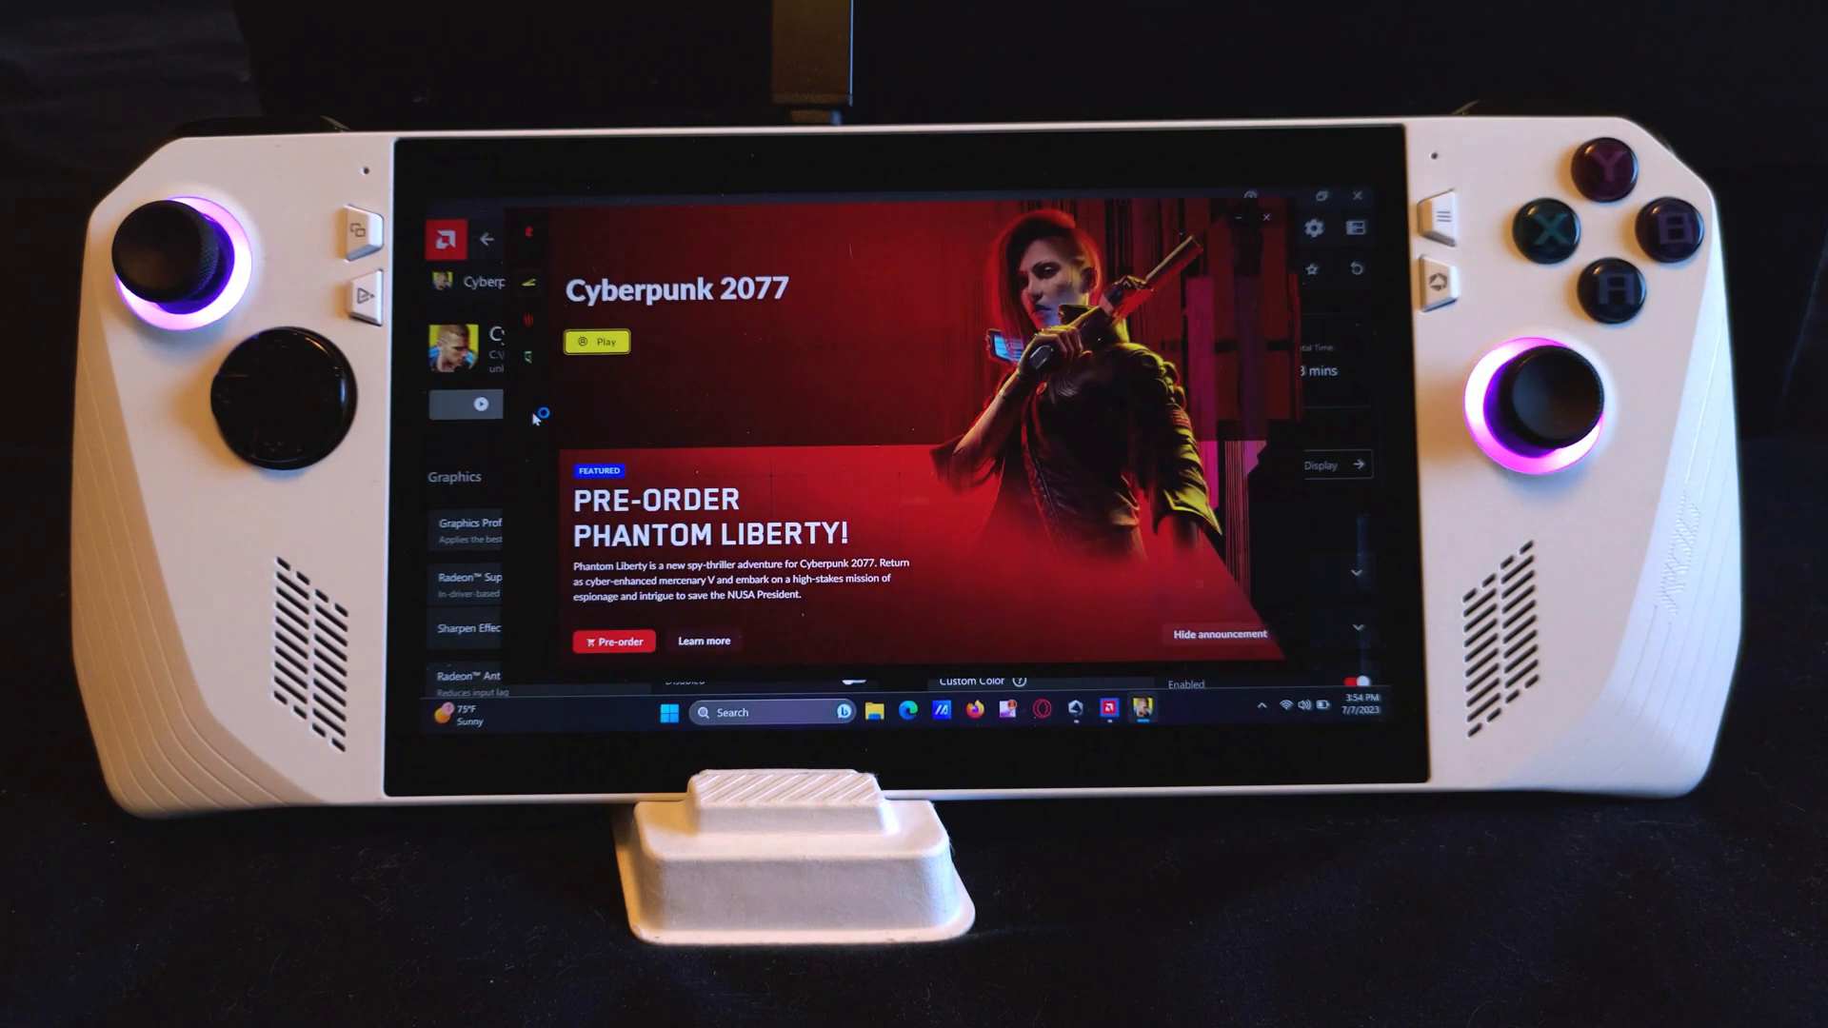
{"action": "left_click", "coordinate": [598, 341]}
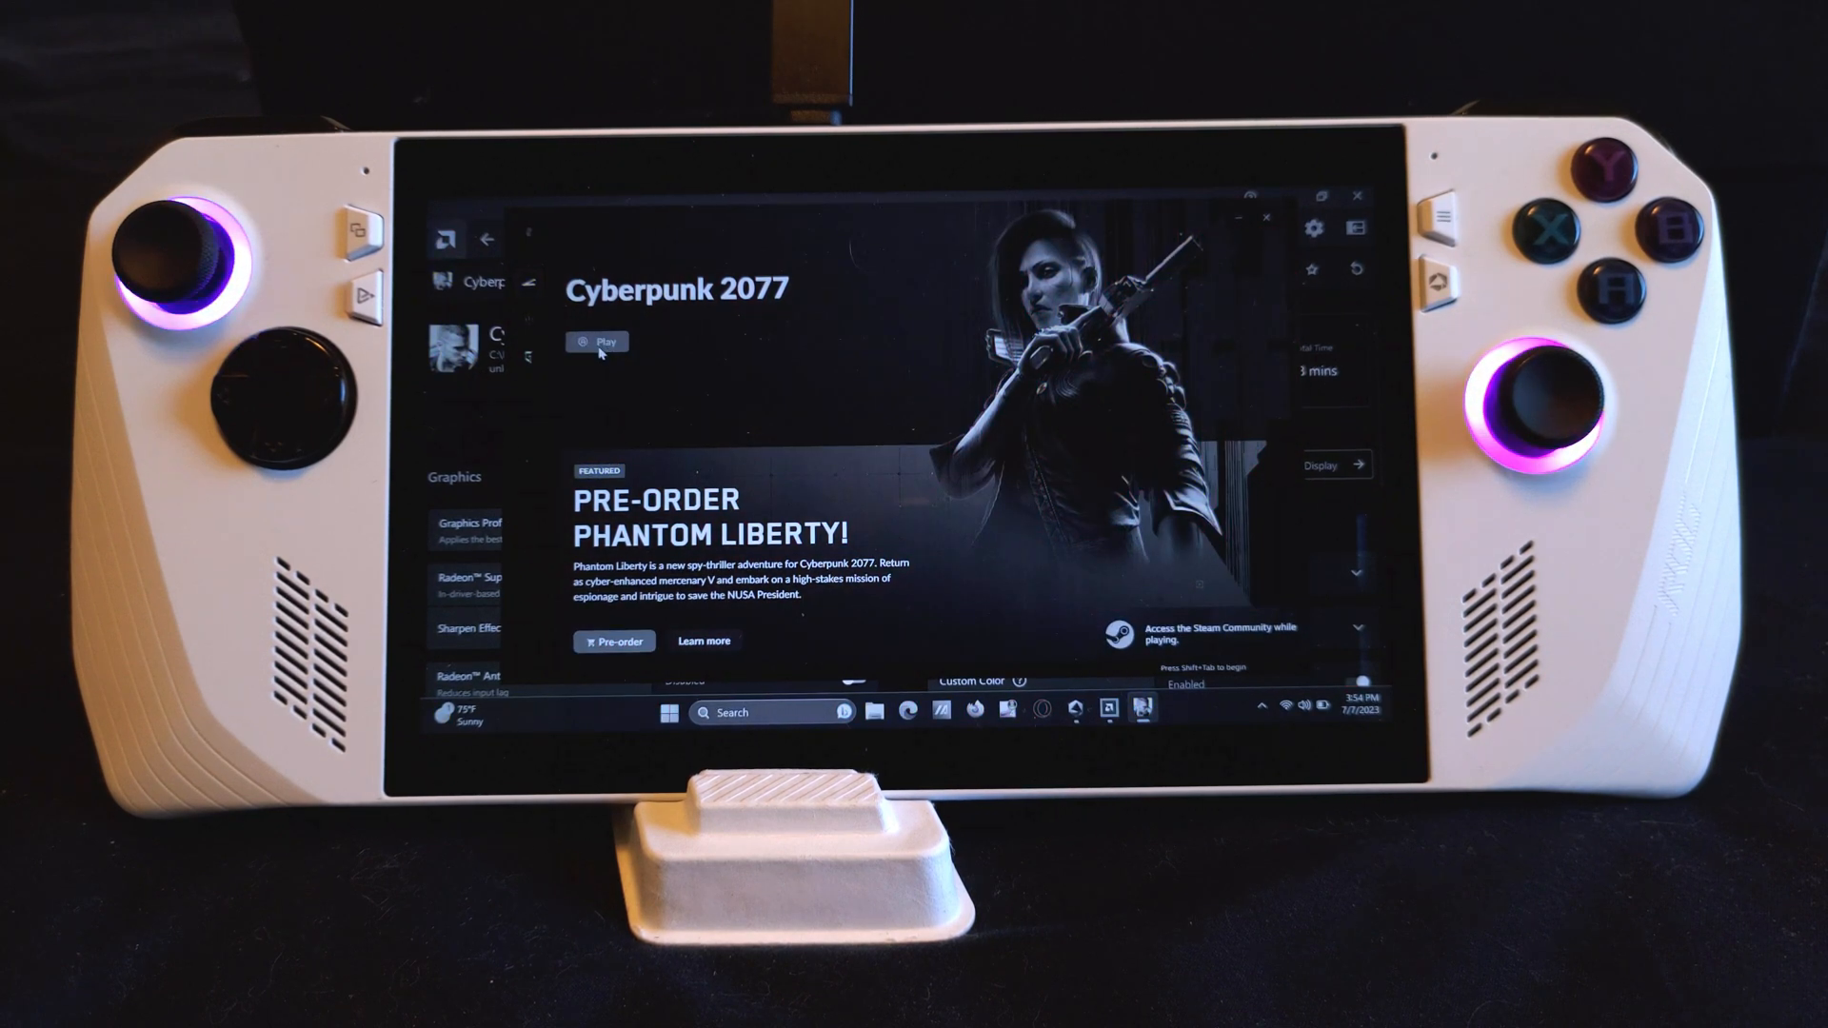
{"action": "left_click", "coordinate": [597, 342]}
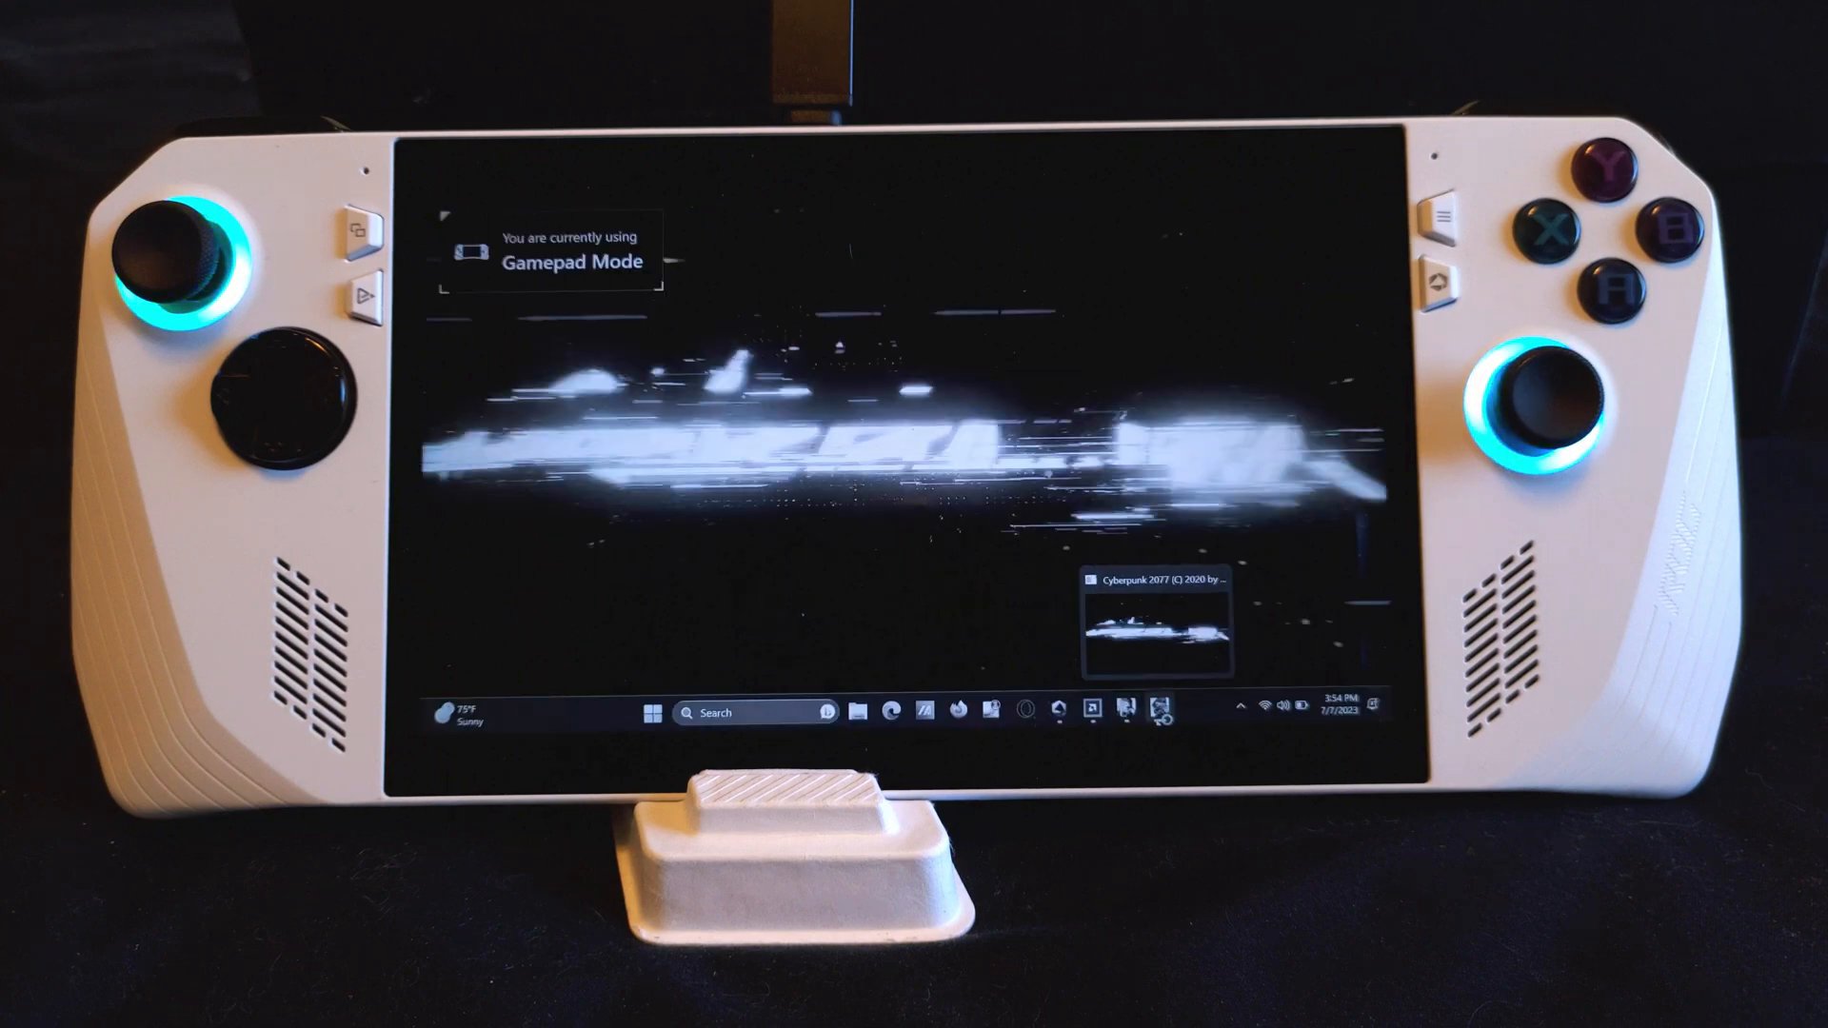
{"action": "right_click", "coordinate": [1157, 712]}
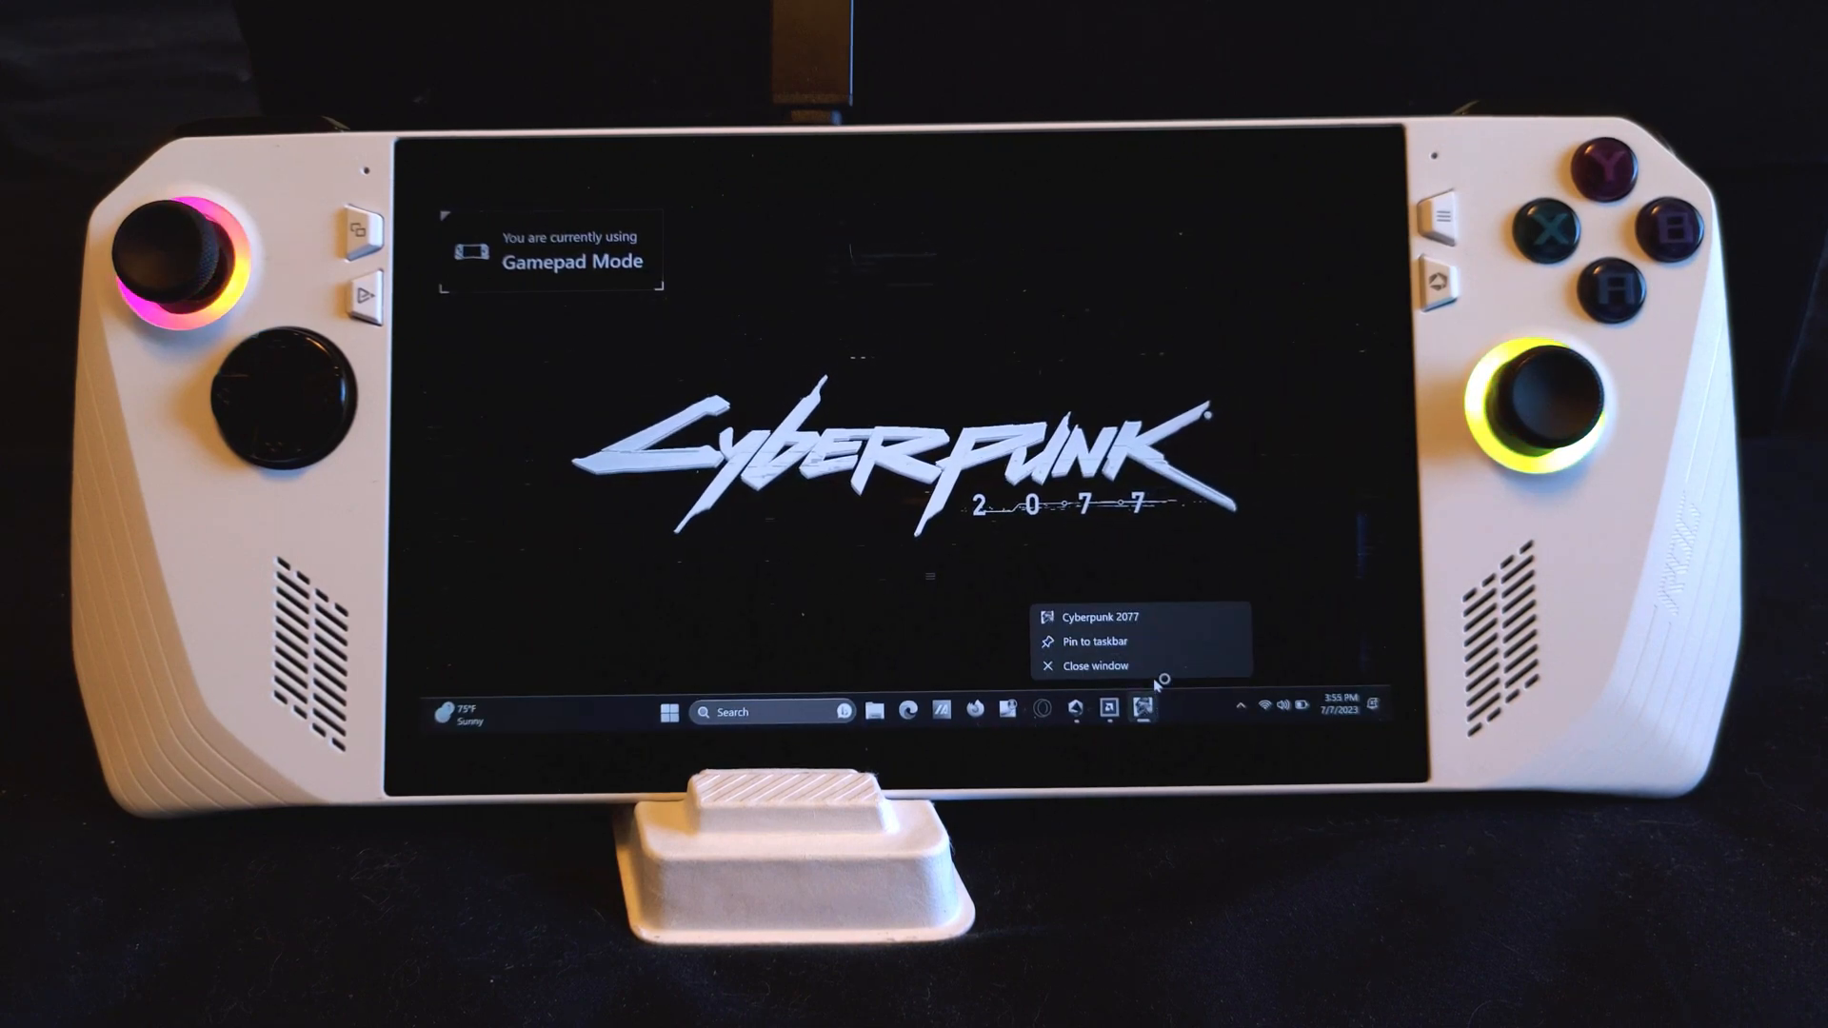
{"action": "left_click", "coordinate": [1106, 616]}
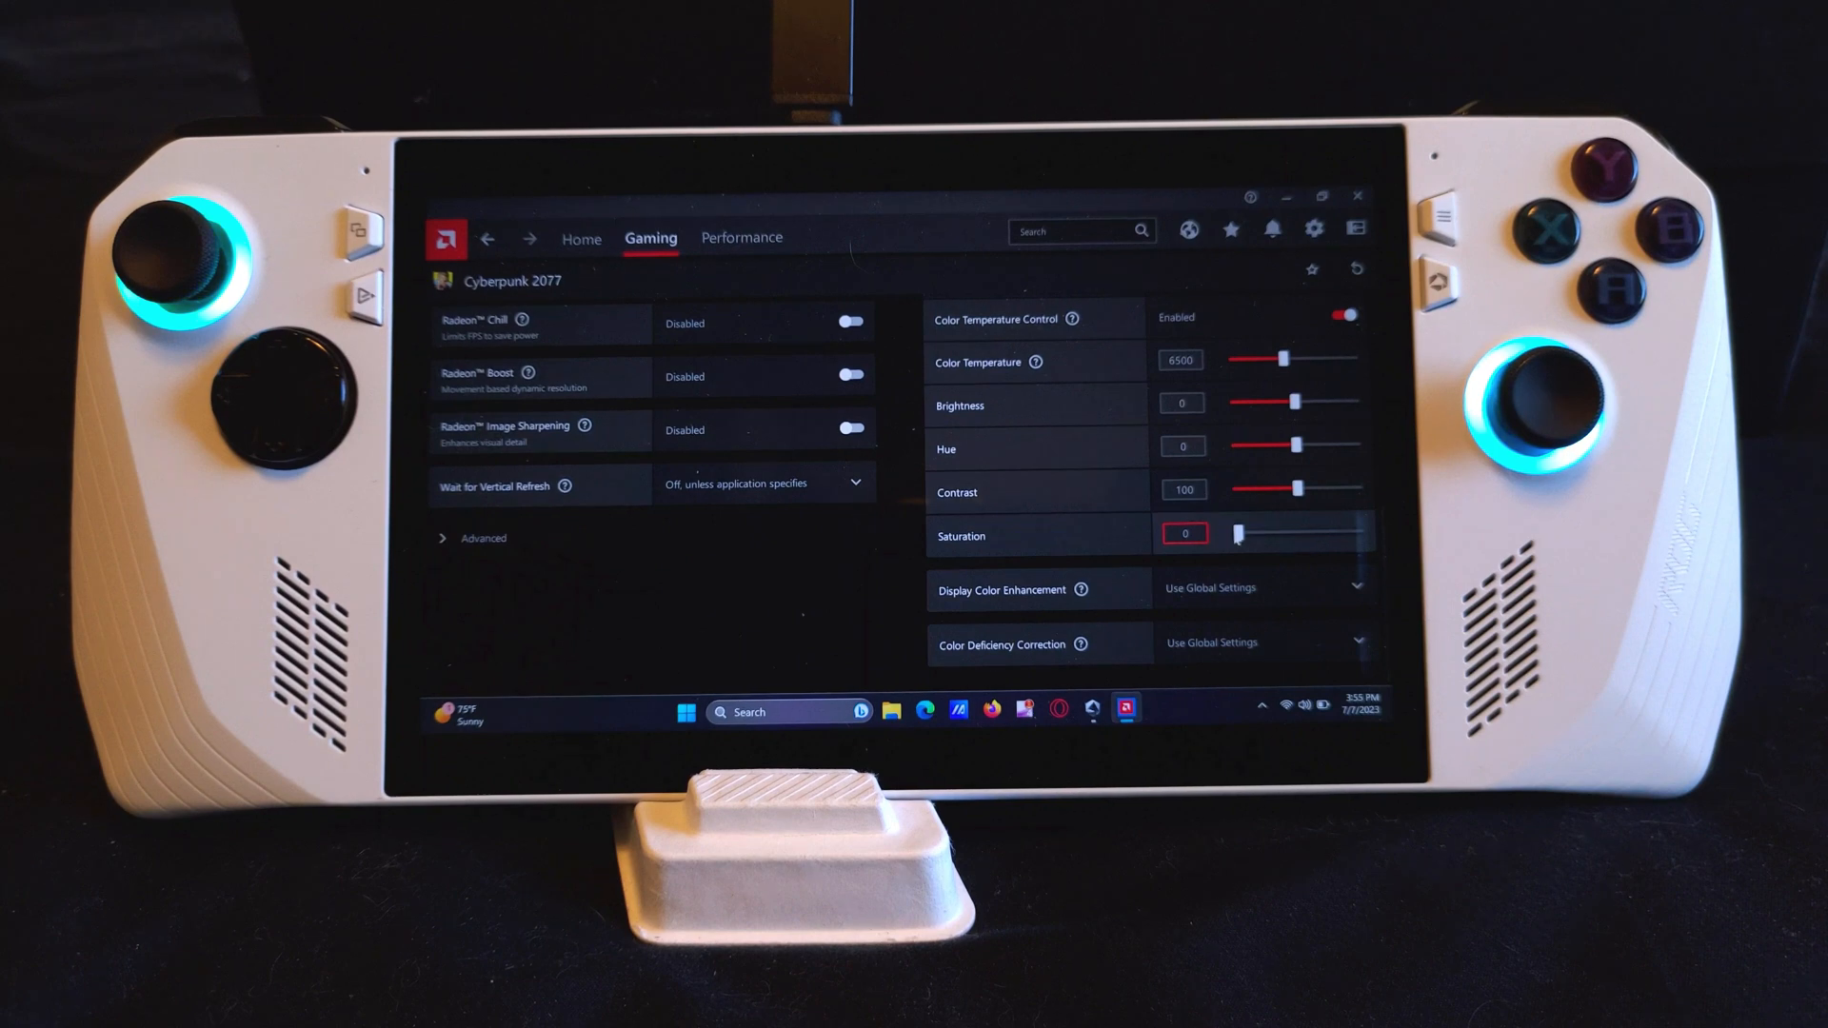
Step: Raise Cyberpunk 2077's profile saturation back up to around 85
{"action": "left_click_drag", "start_coordinate": [1238, 534], "coordinate": [1297, 535]}
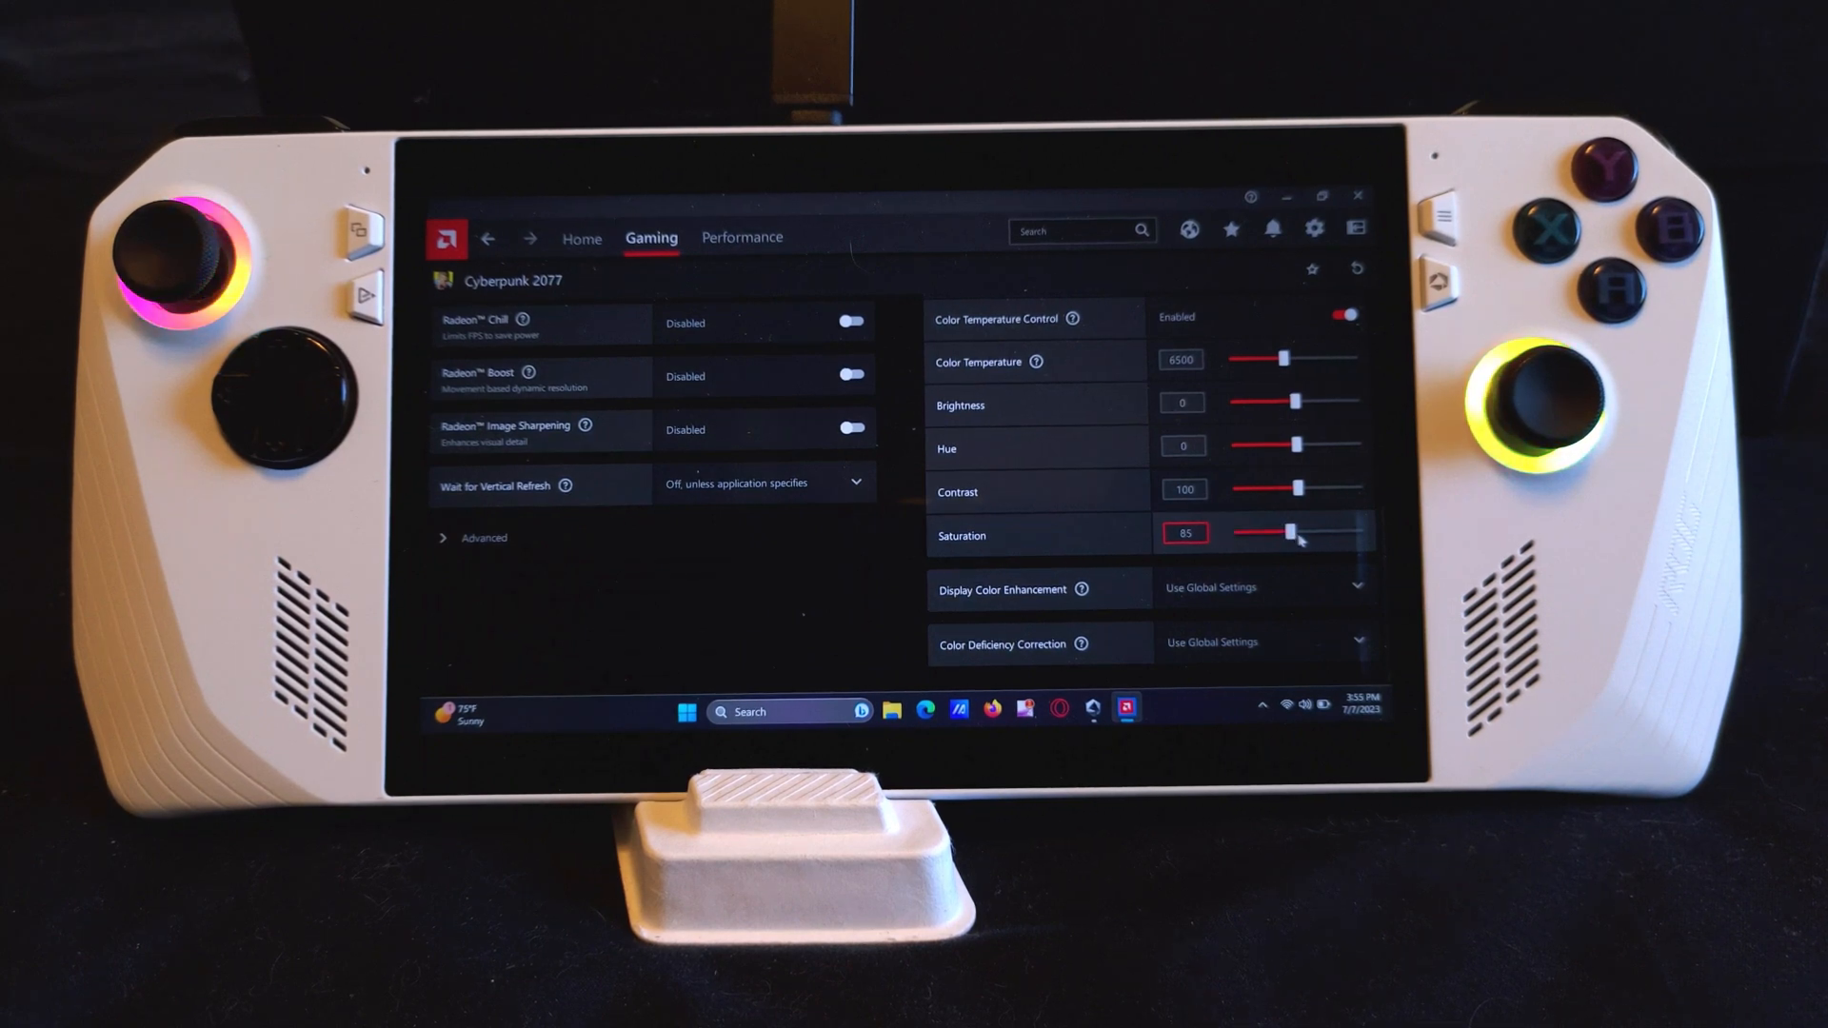
{"action": "left_click_drag", "start_coordinate": [1292, 534], "coordinate": [1315, 534]}
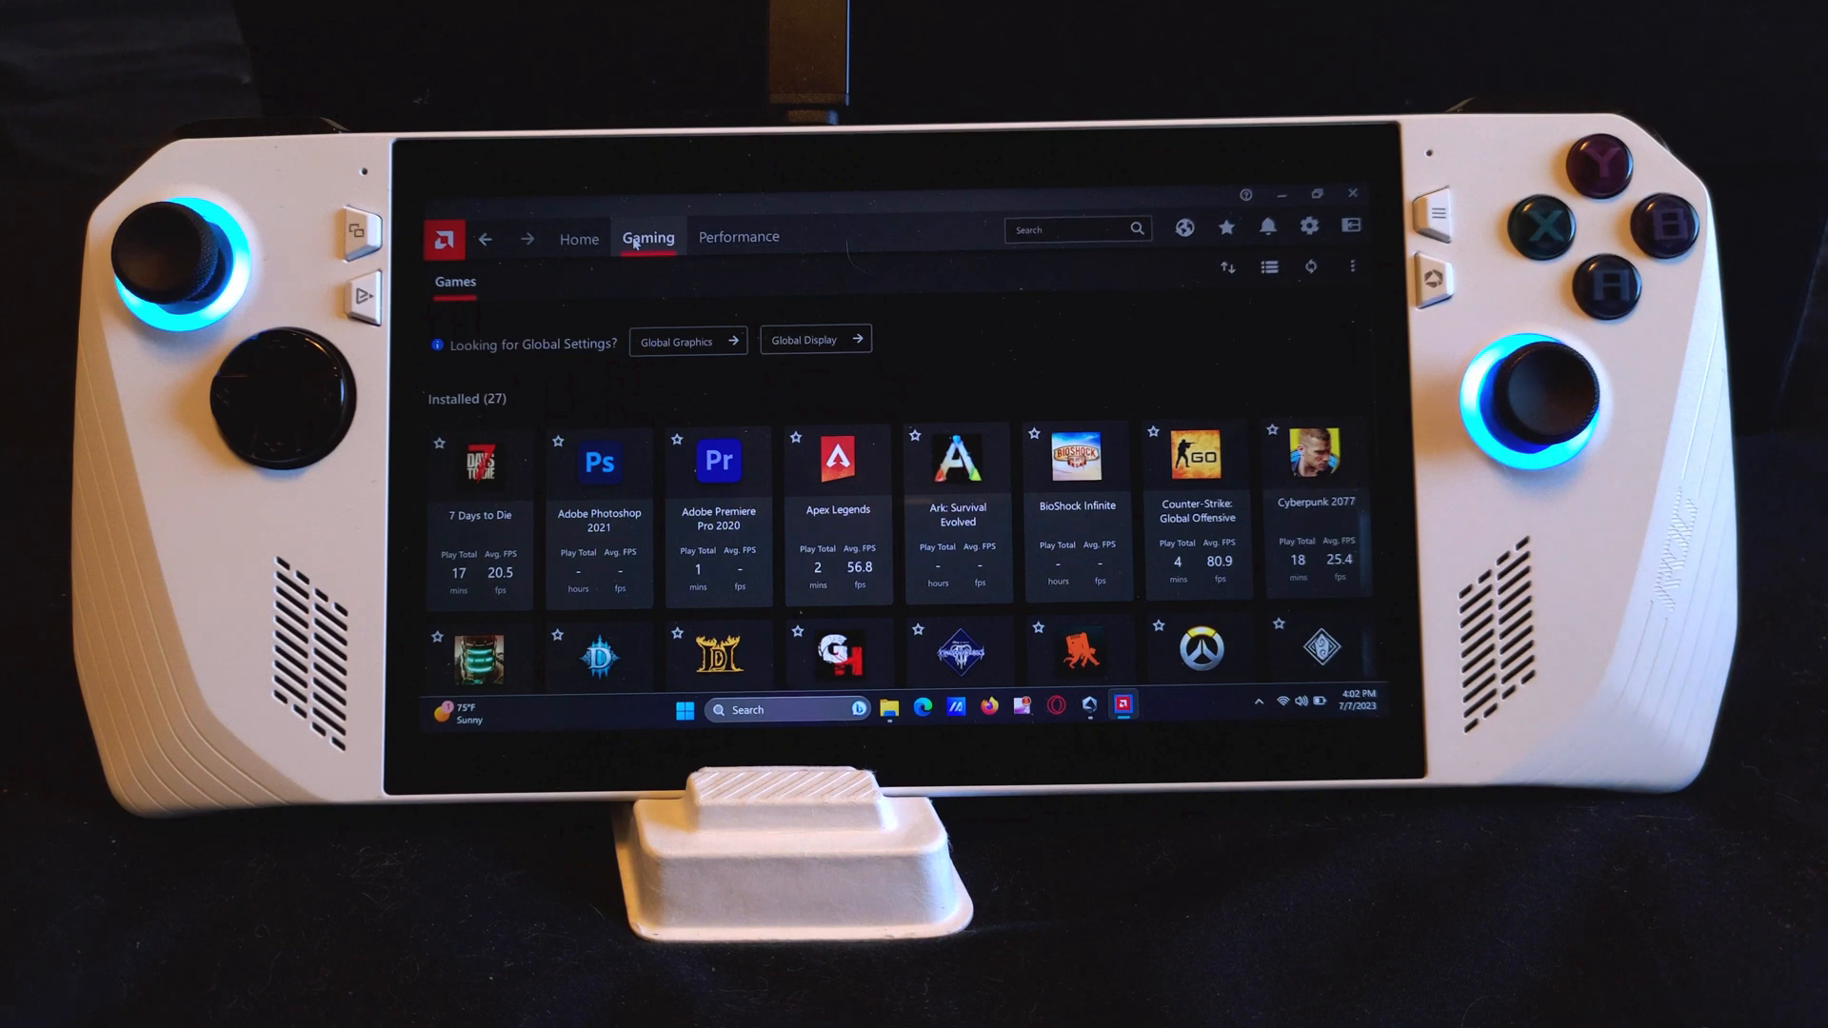
Step: Add the FINAL FANTASY XIV desktop shortcut through the games list's Add A Game option
{"action": "left_click", "coordinate": [1352, 267]}
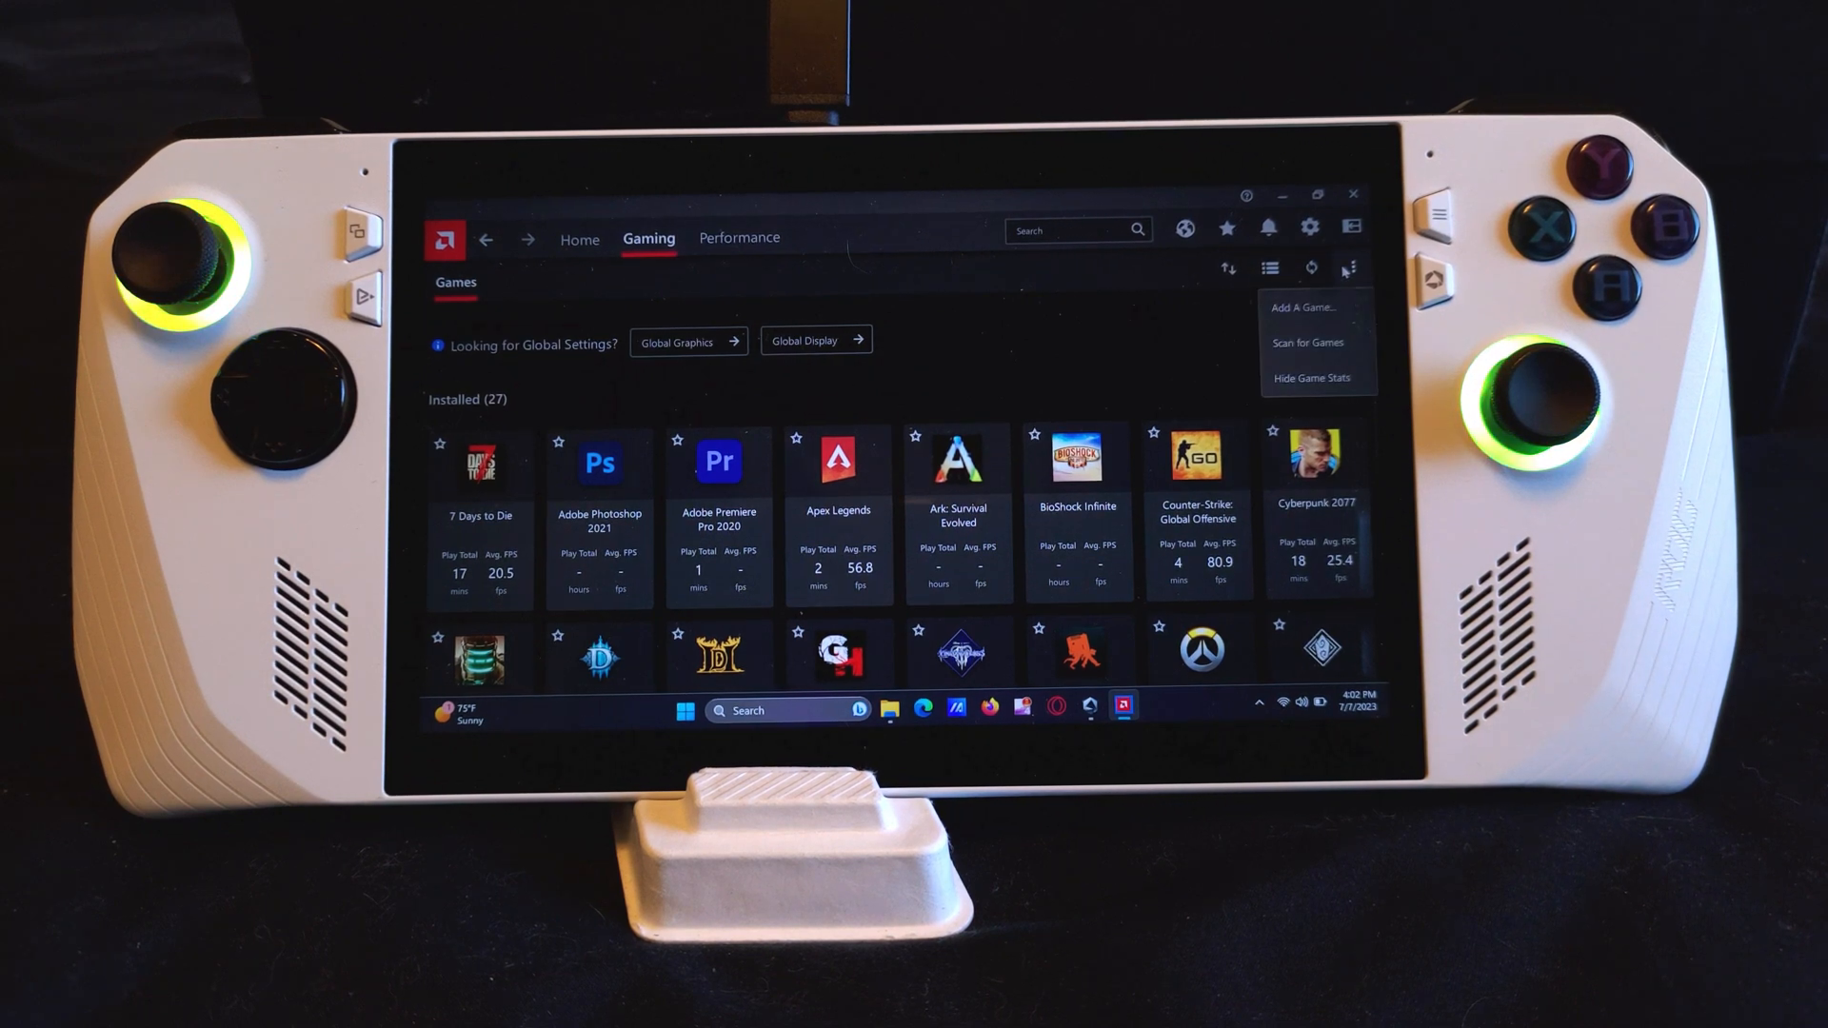
{"action": "left_click", "coordinate": [1310, 307]}
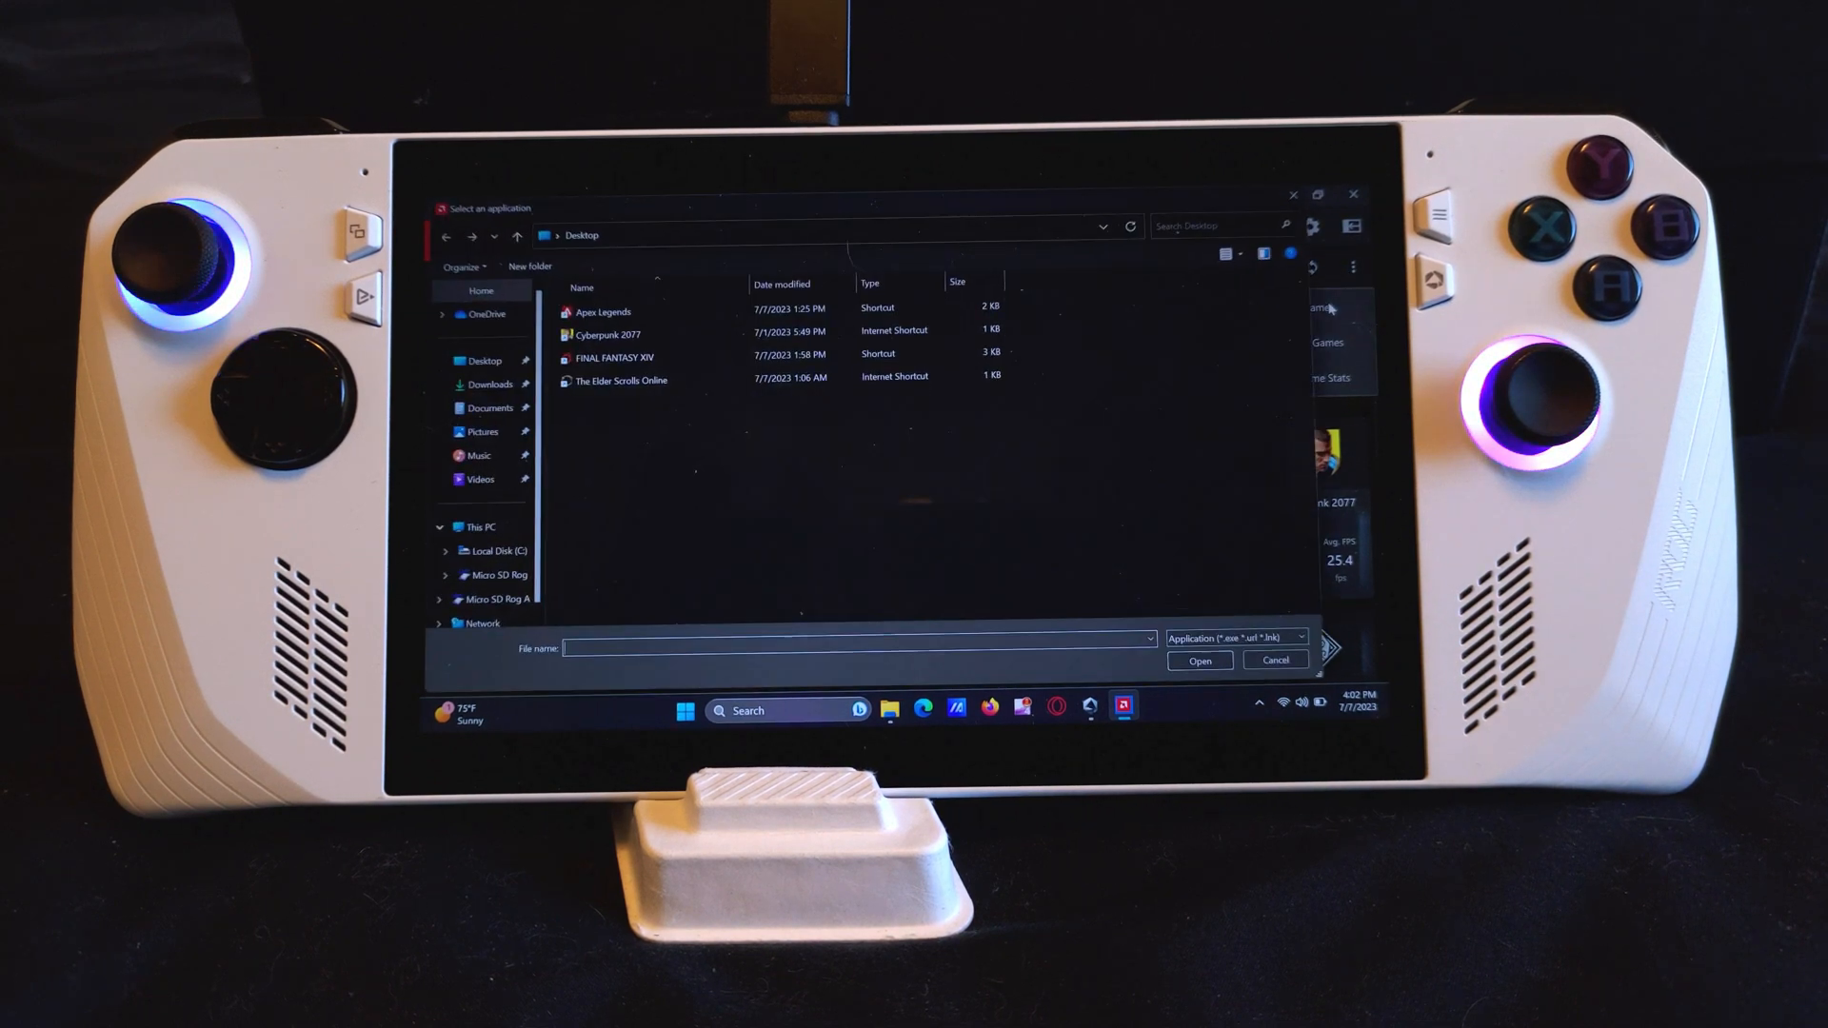
{"action": "left_click", "coordinate": [611, 357]}
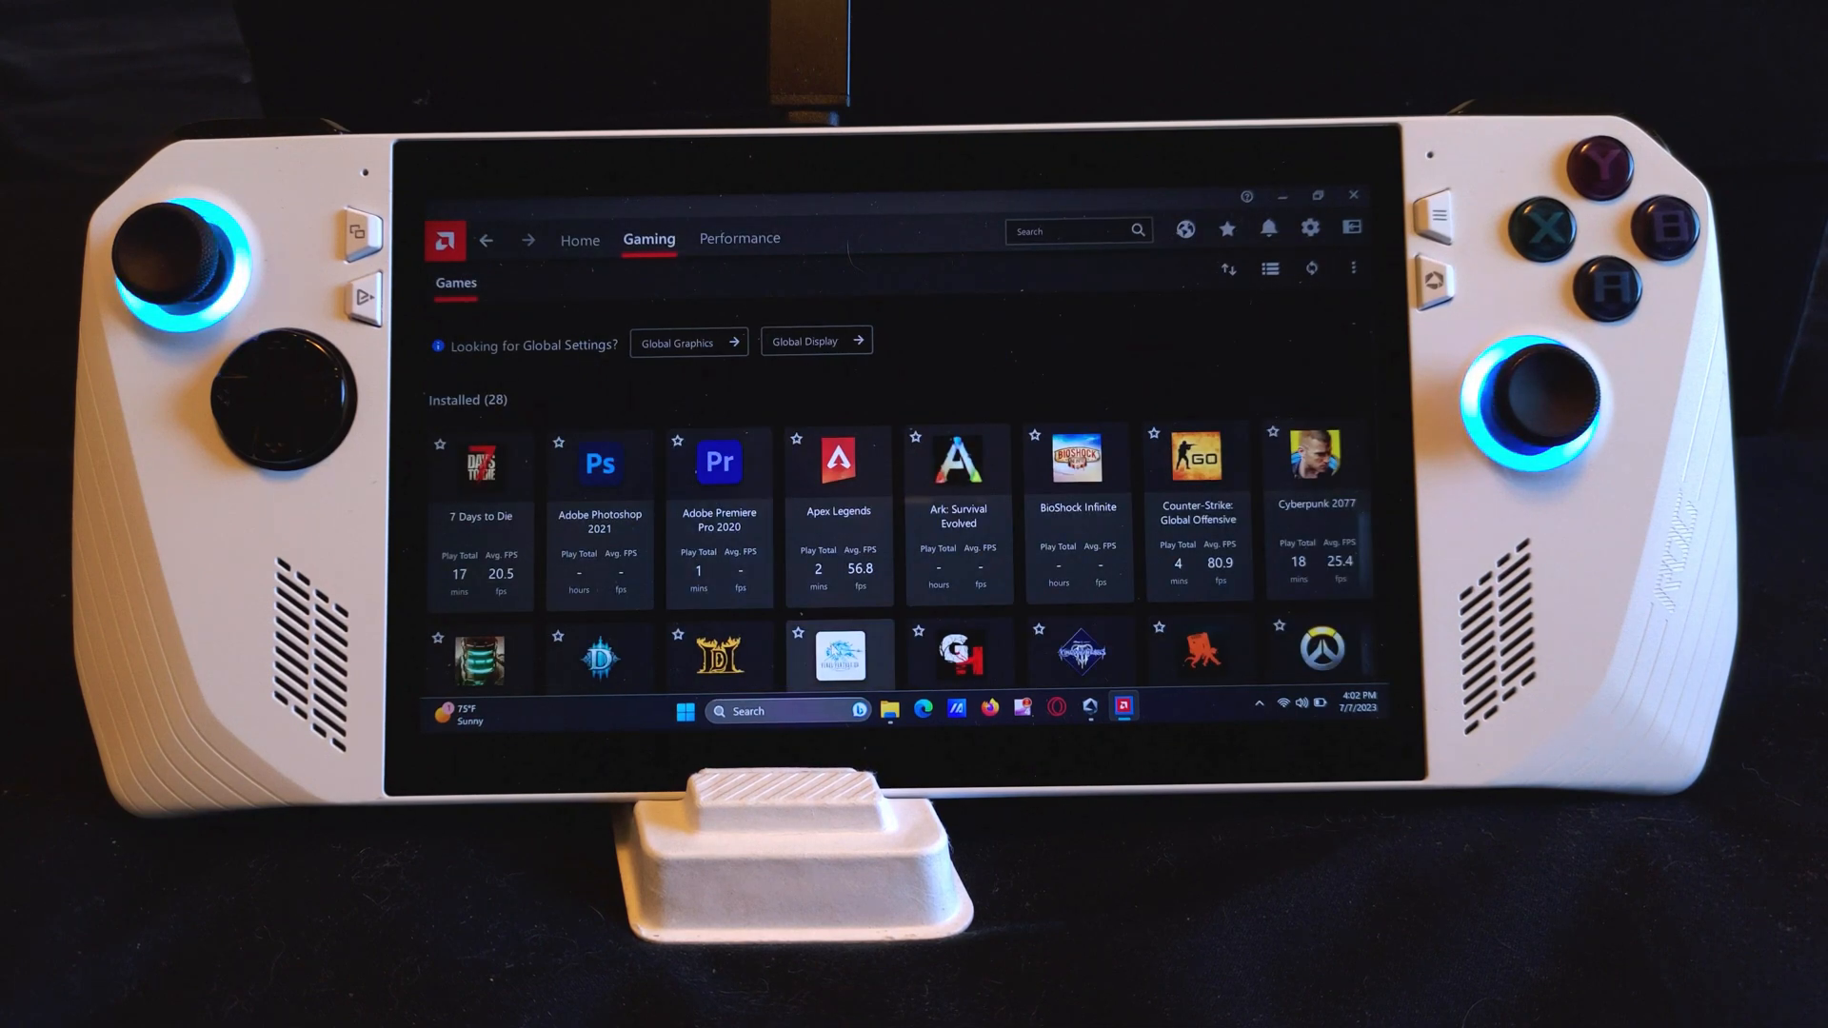
{"action": "scroll", "scroll_direction": "down", "scroll_amount": 3}
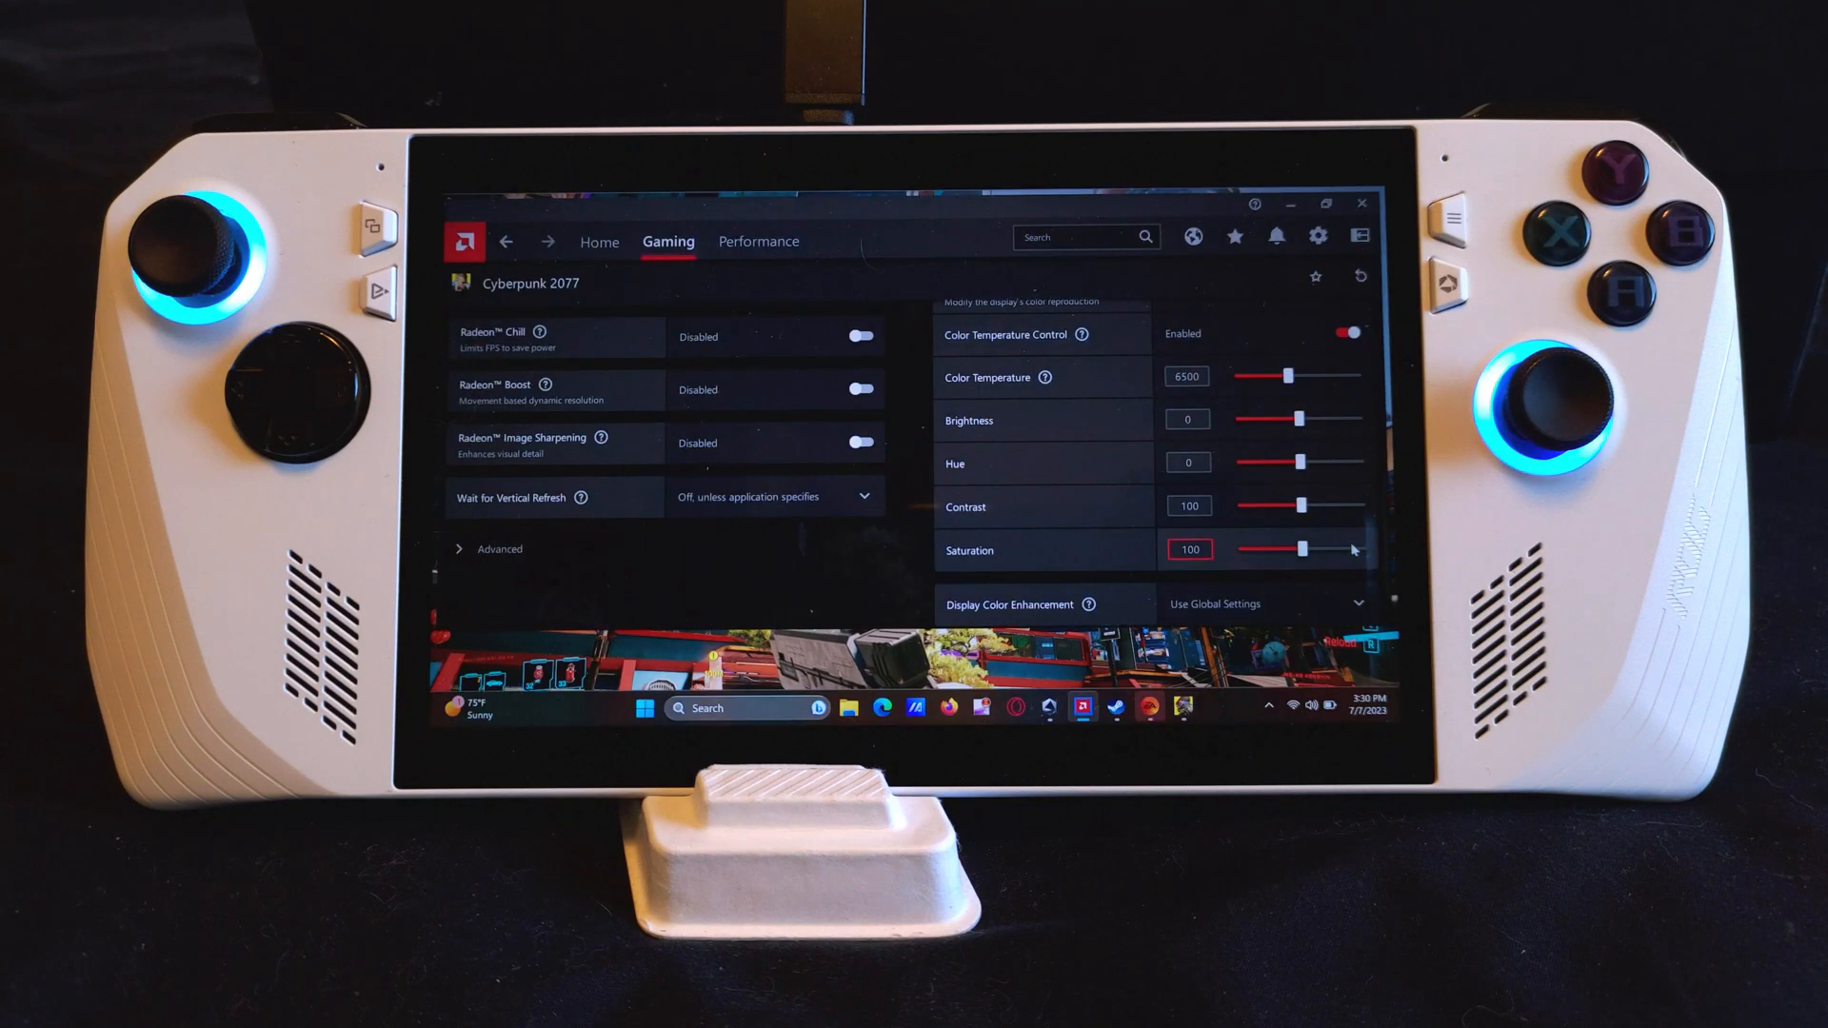
Step: Drag Cyberpunk 2077's Saturation slider to the far right, reaching 200
{"action": "left_click_drag", "start_coordinate": [1305, 549], "coordinate": [1359, 550]}
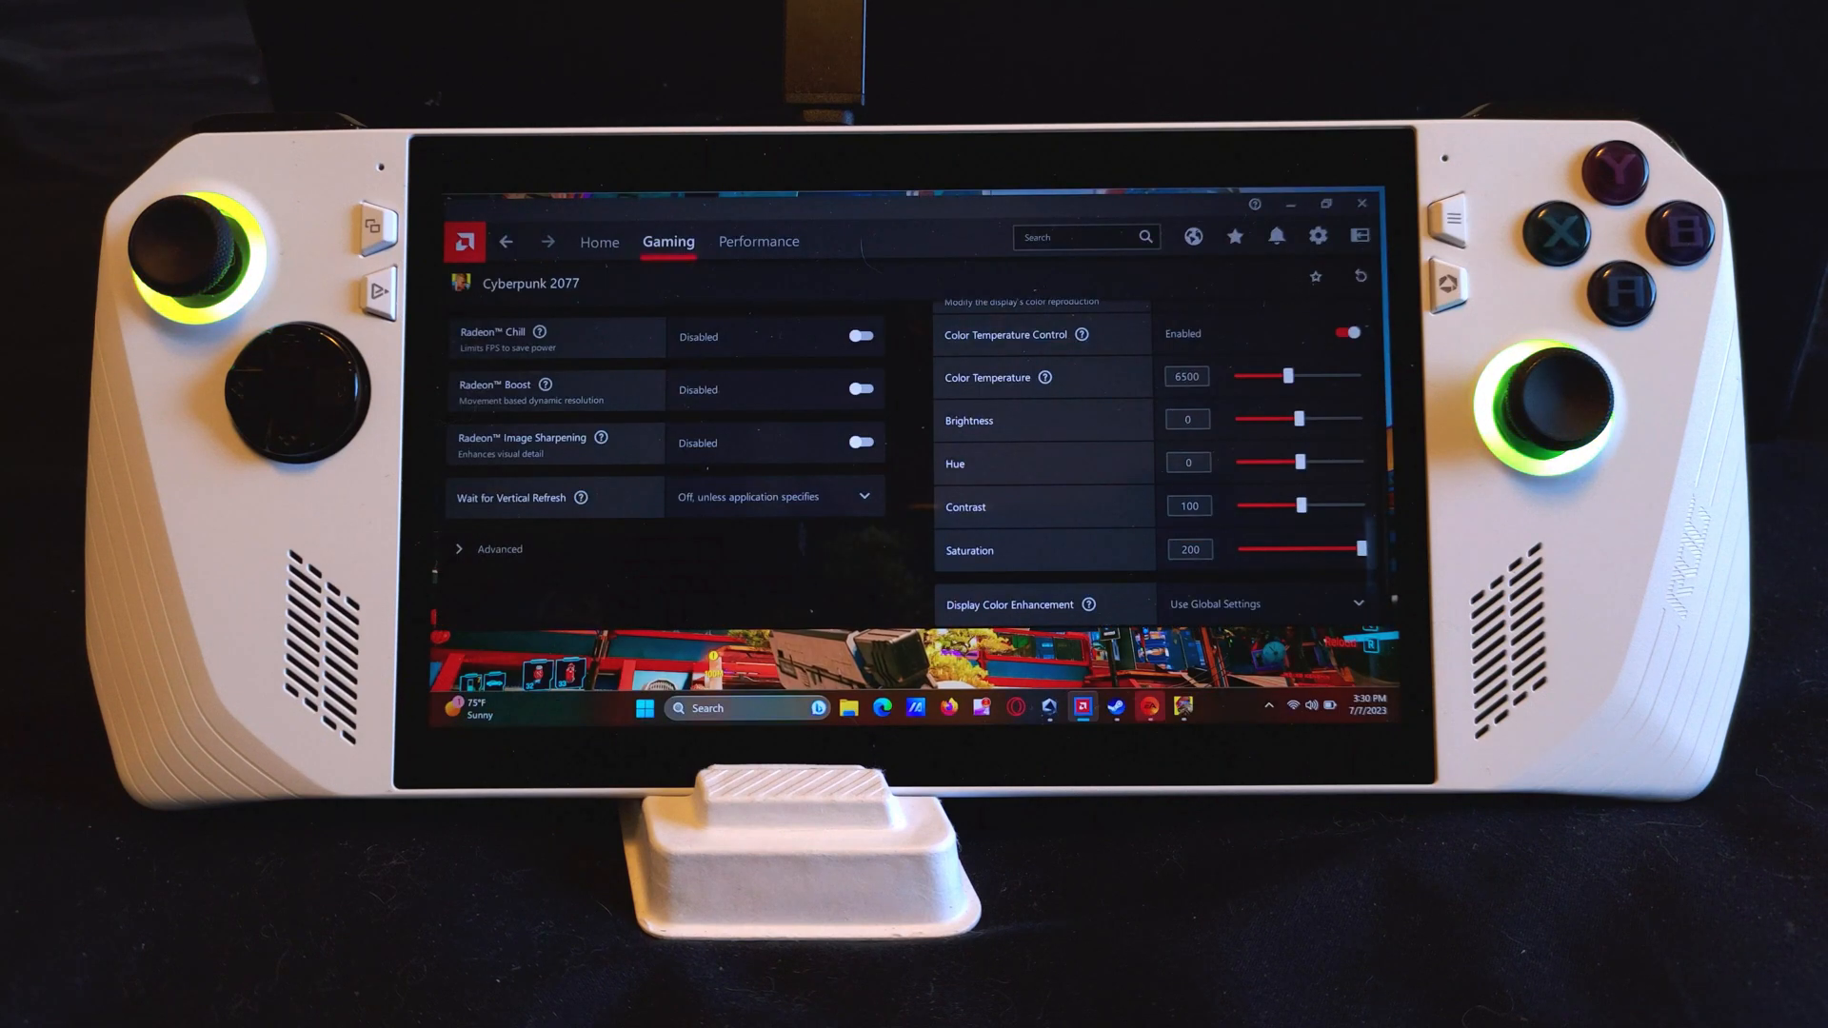